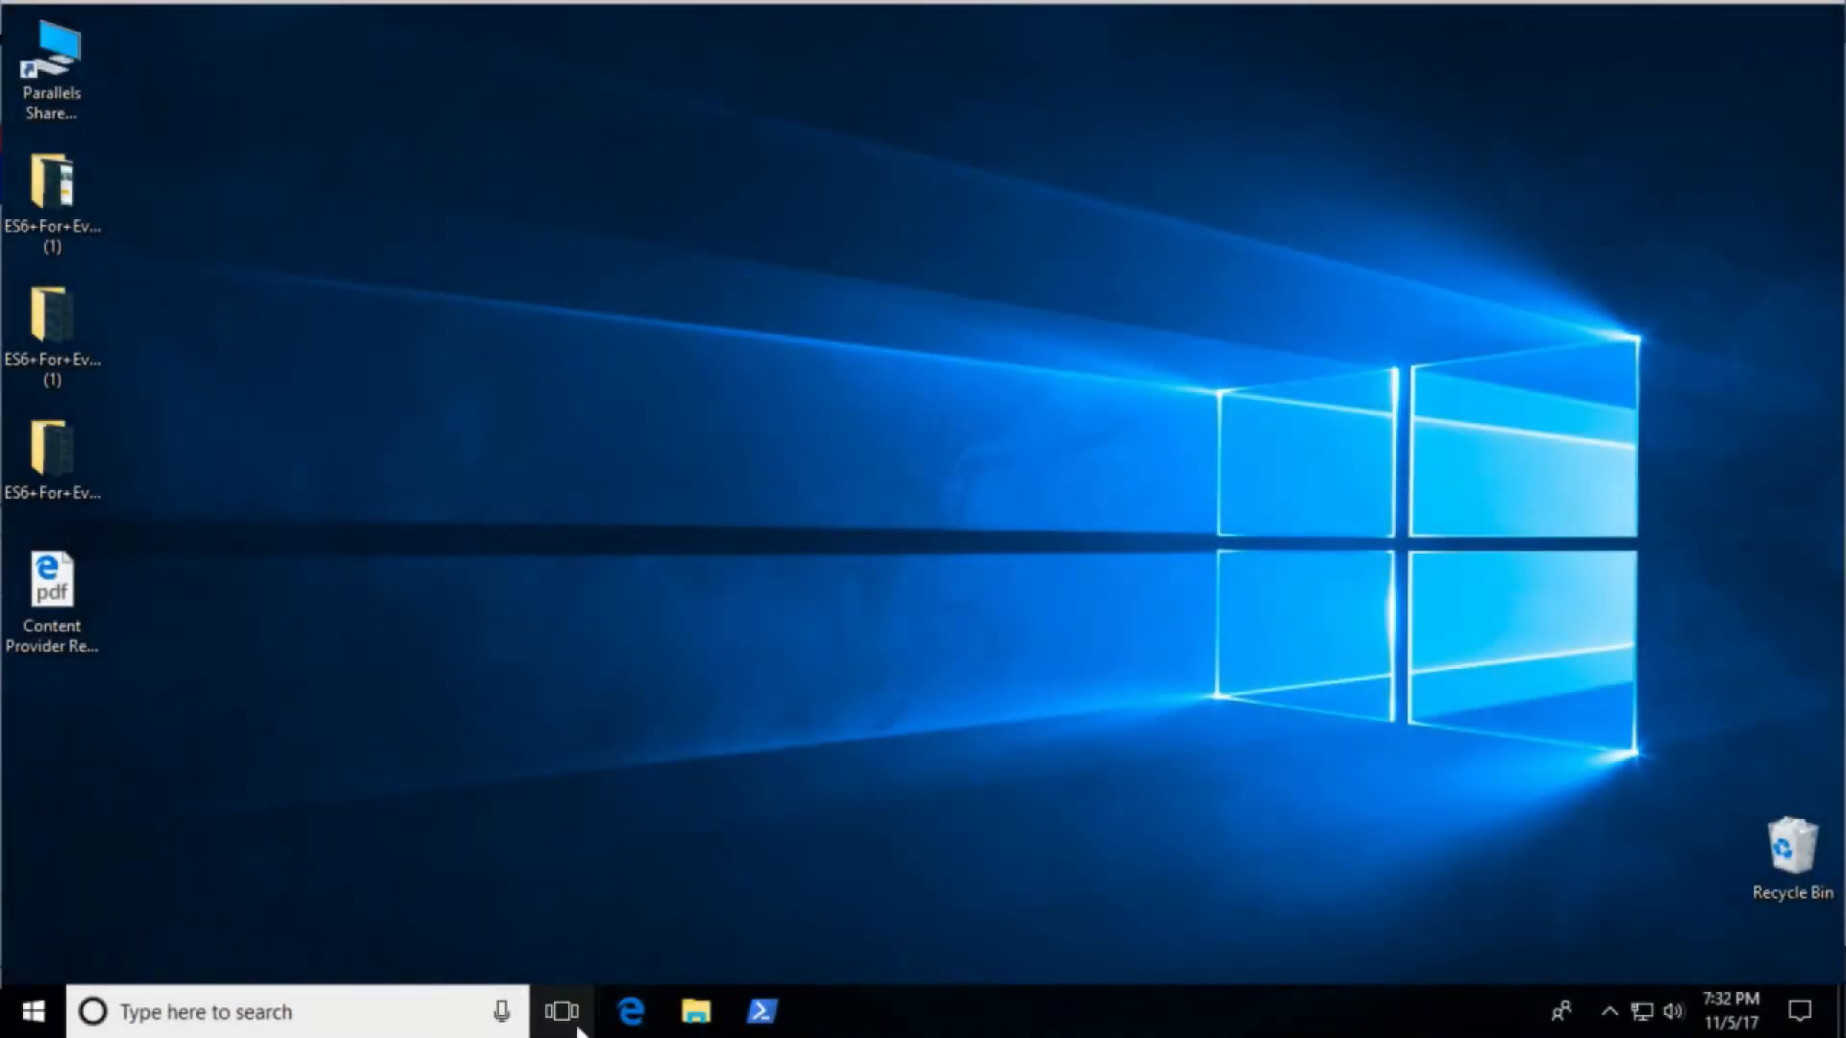
- Run 'choco install mariadb' from an administrator PowerShell session
right_click(763, 1012)
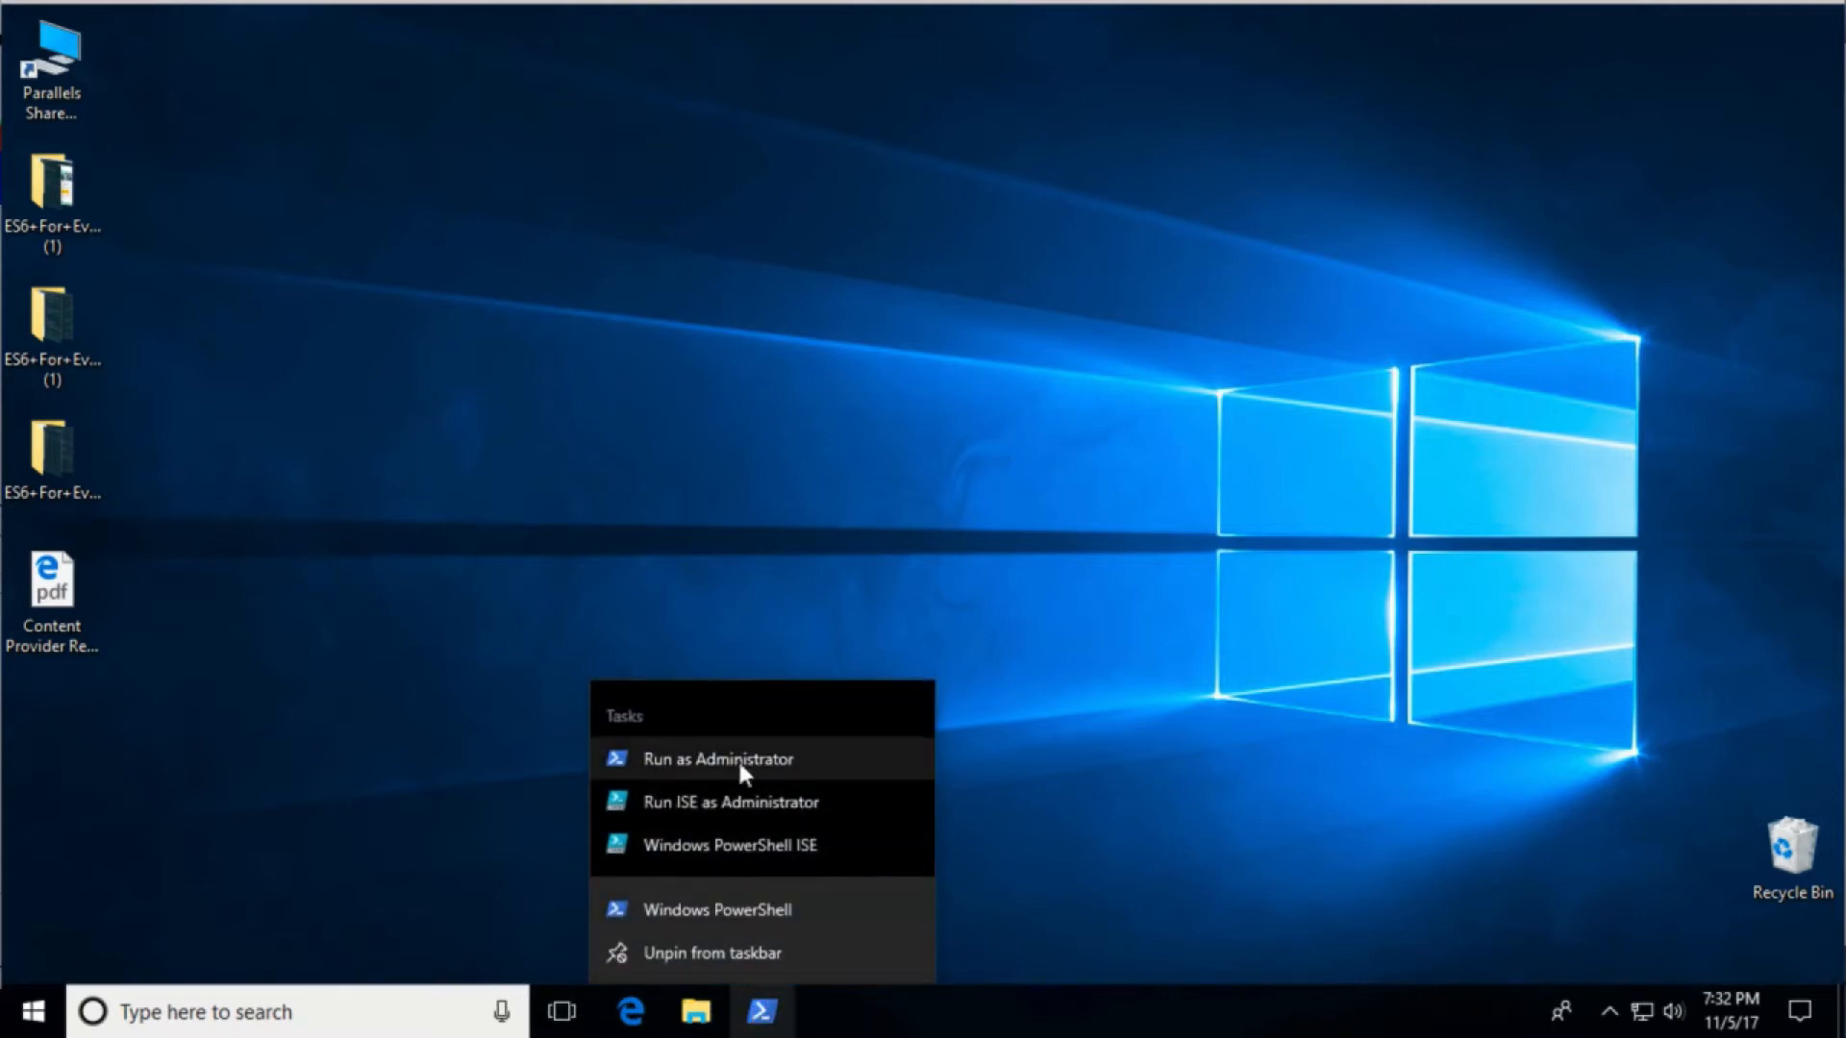
left_click(719, 757)
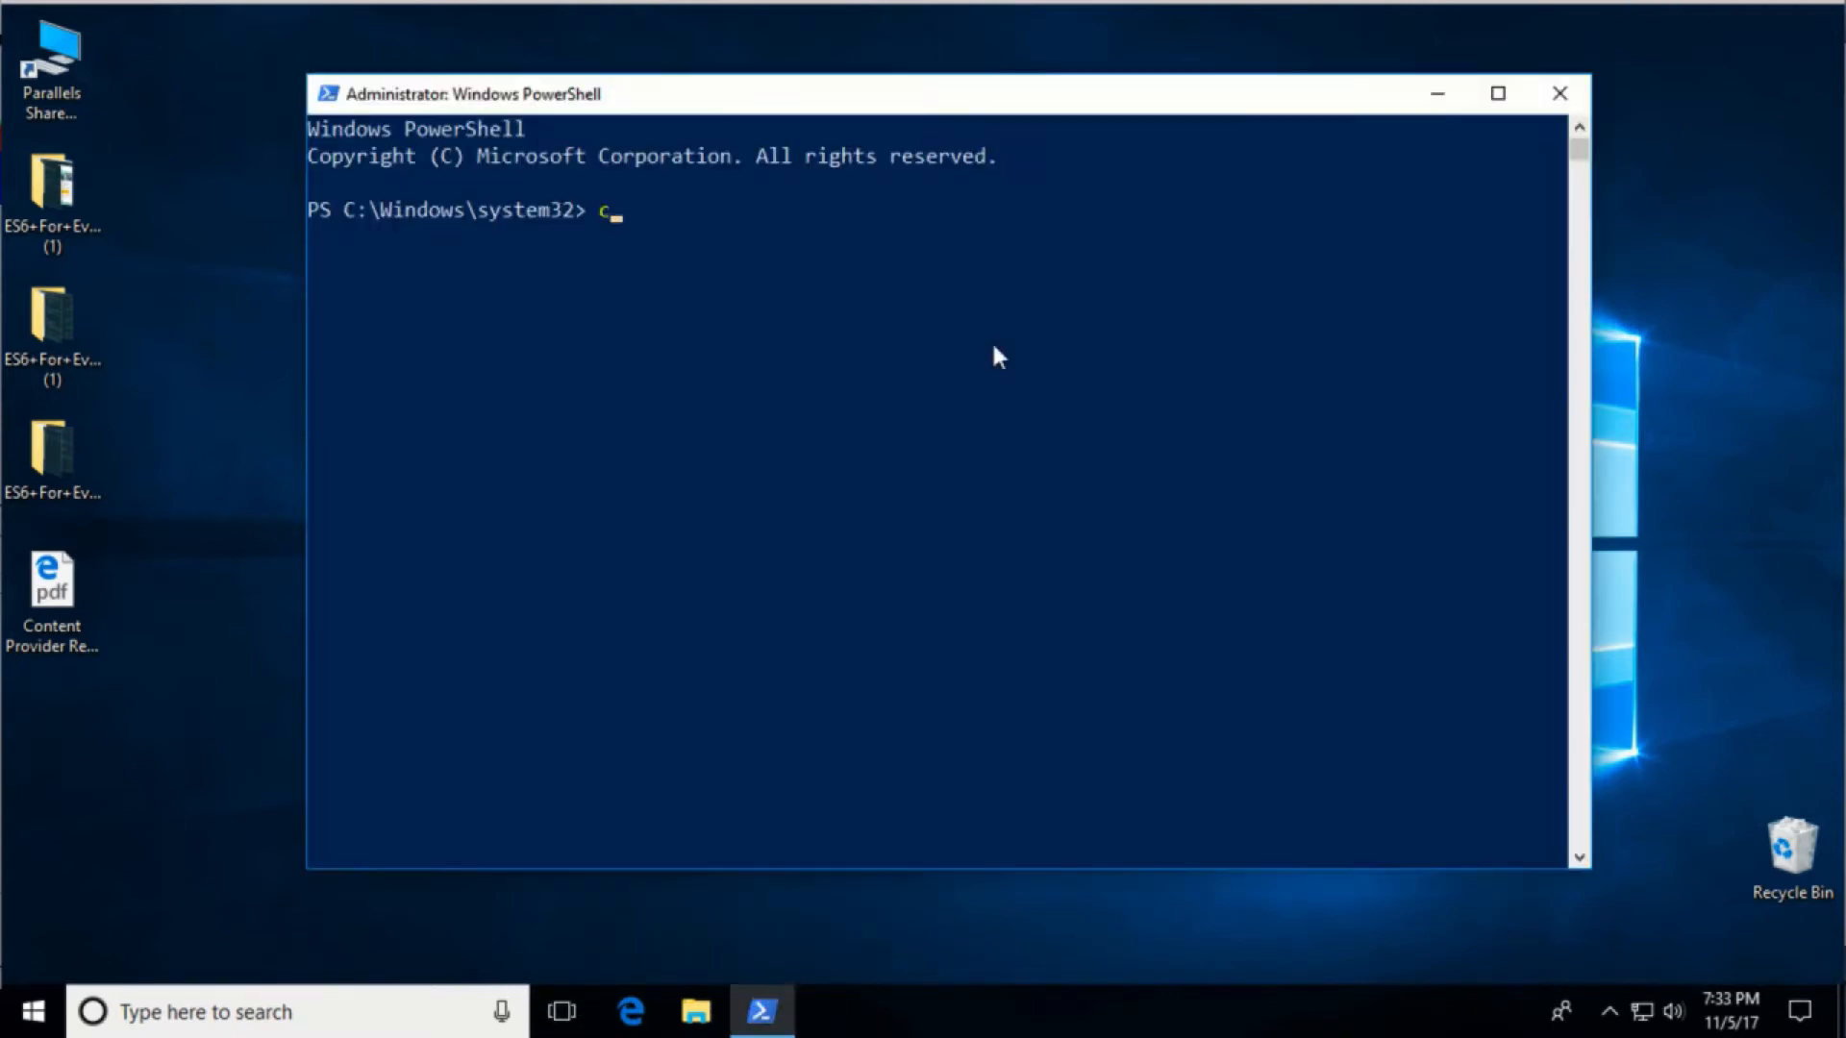
type("hoco install mariadb")
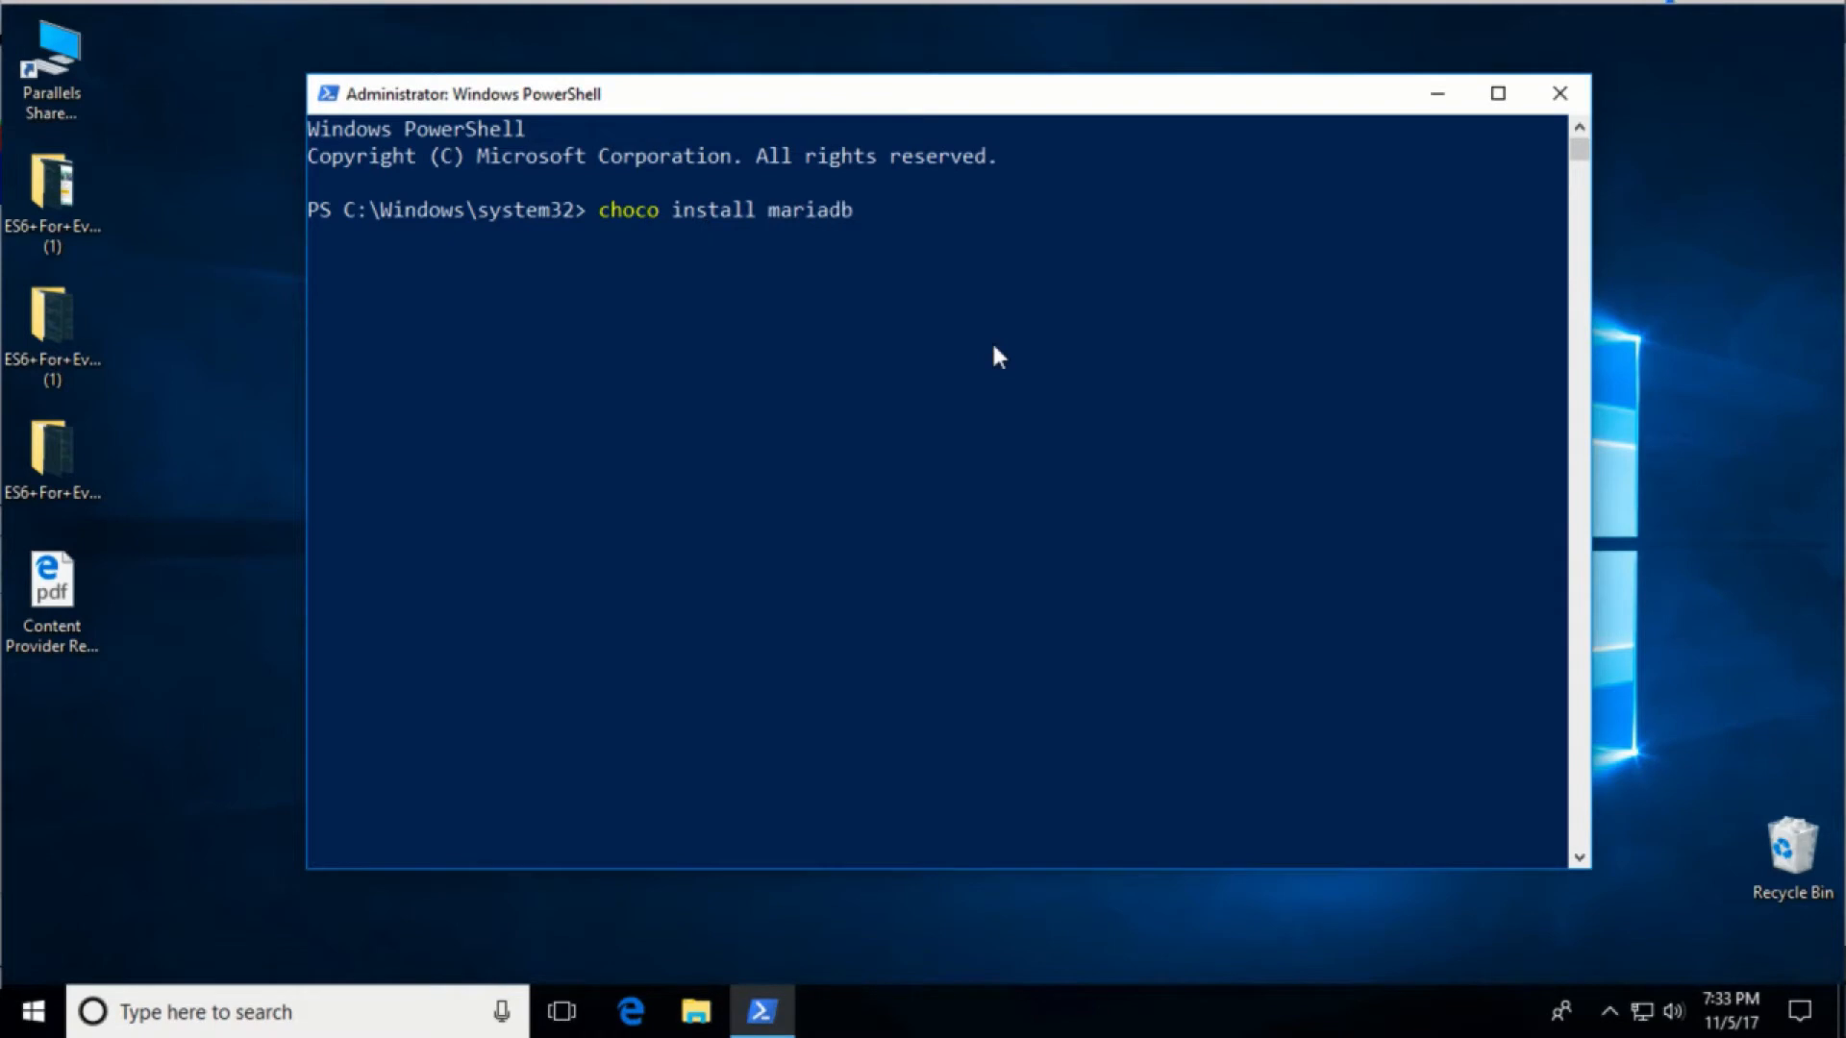
key("enter")
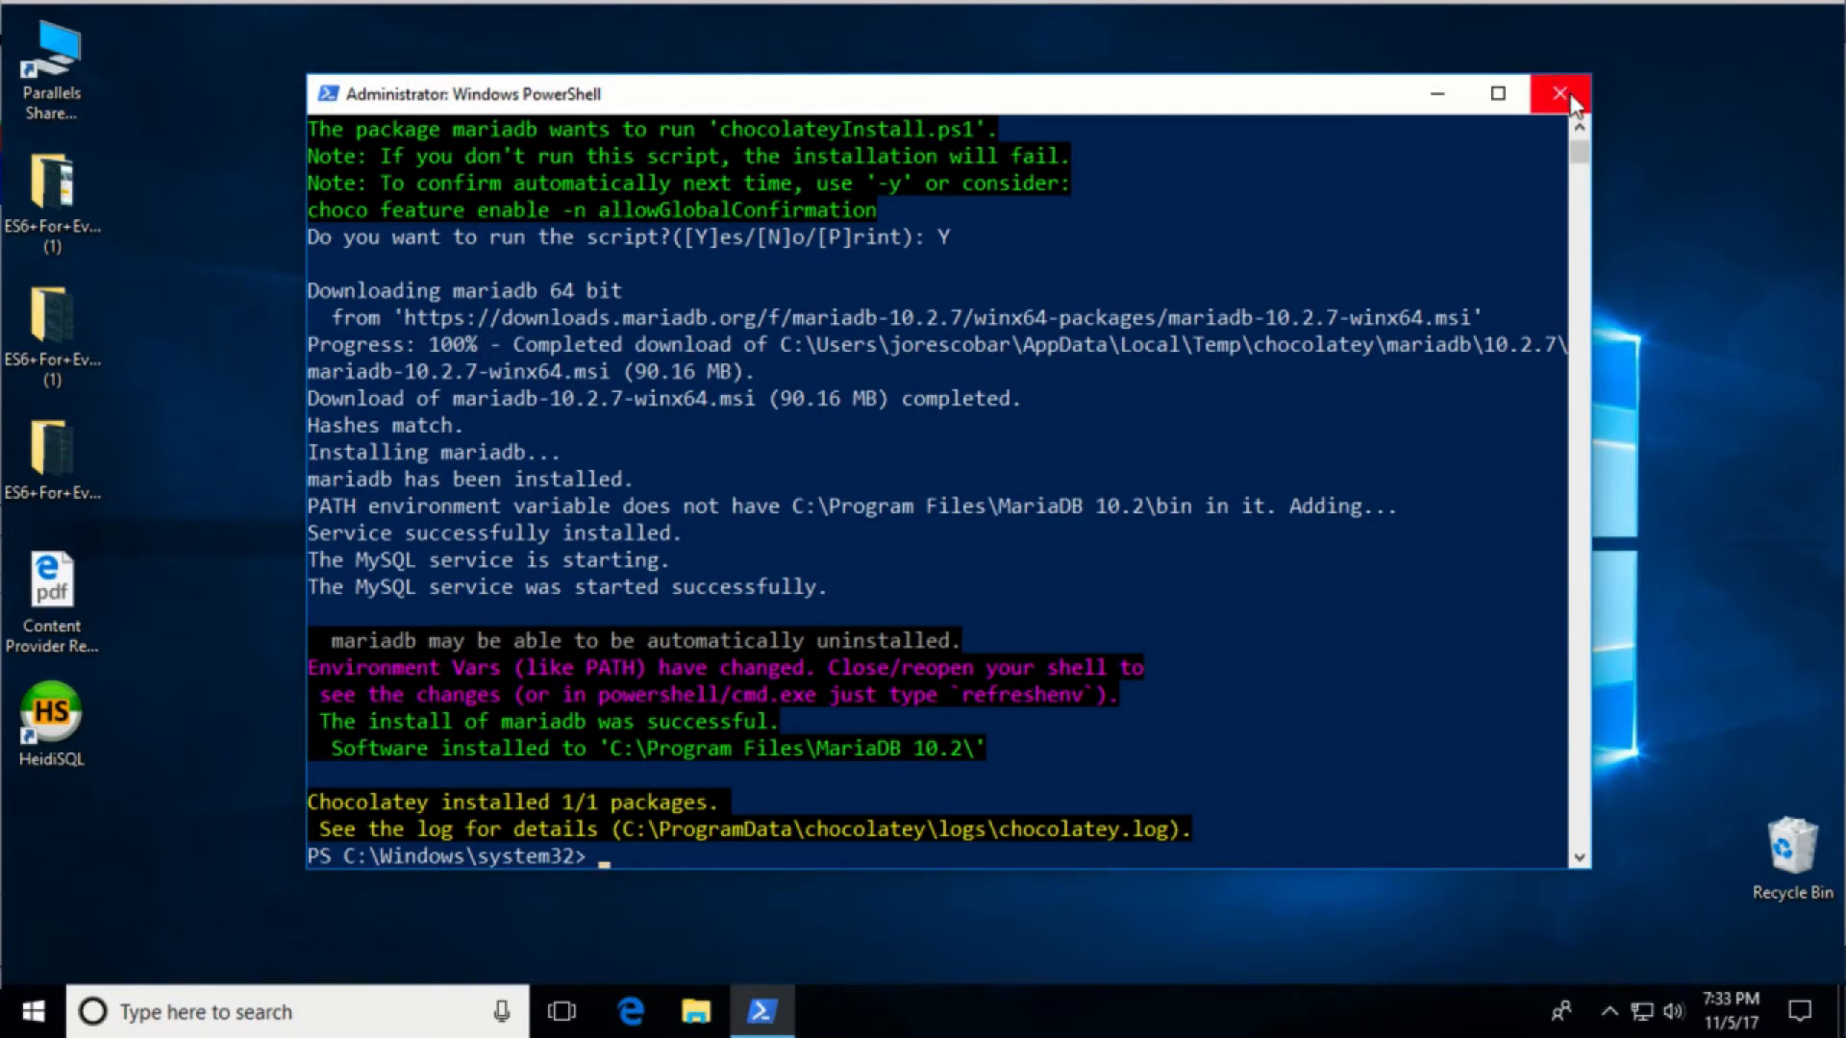
- From a regular PowerShell window, log into the MariaDB monitor as passwordless root with 'mysql -uroot', then exit
left_click(1561, 92)
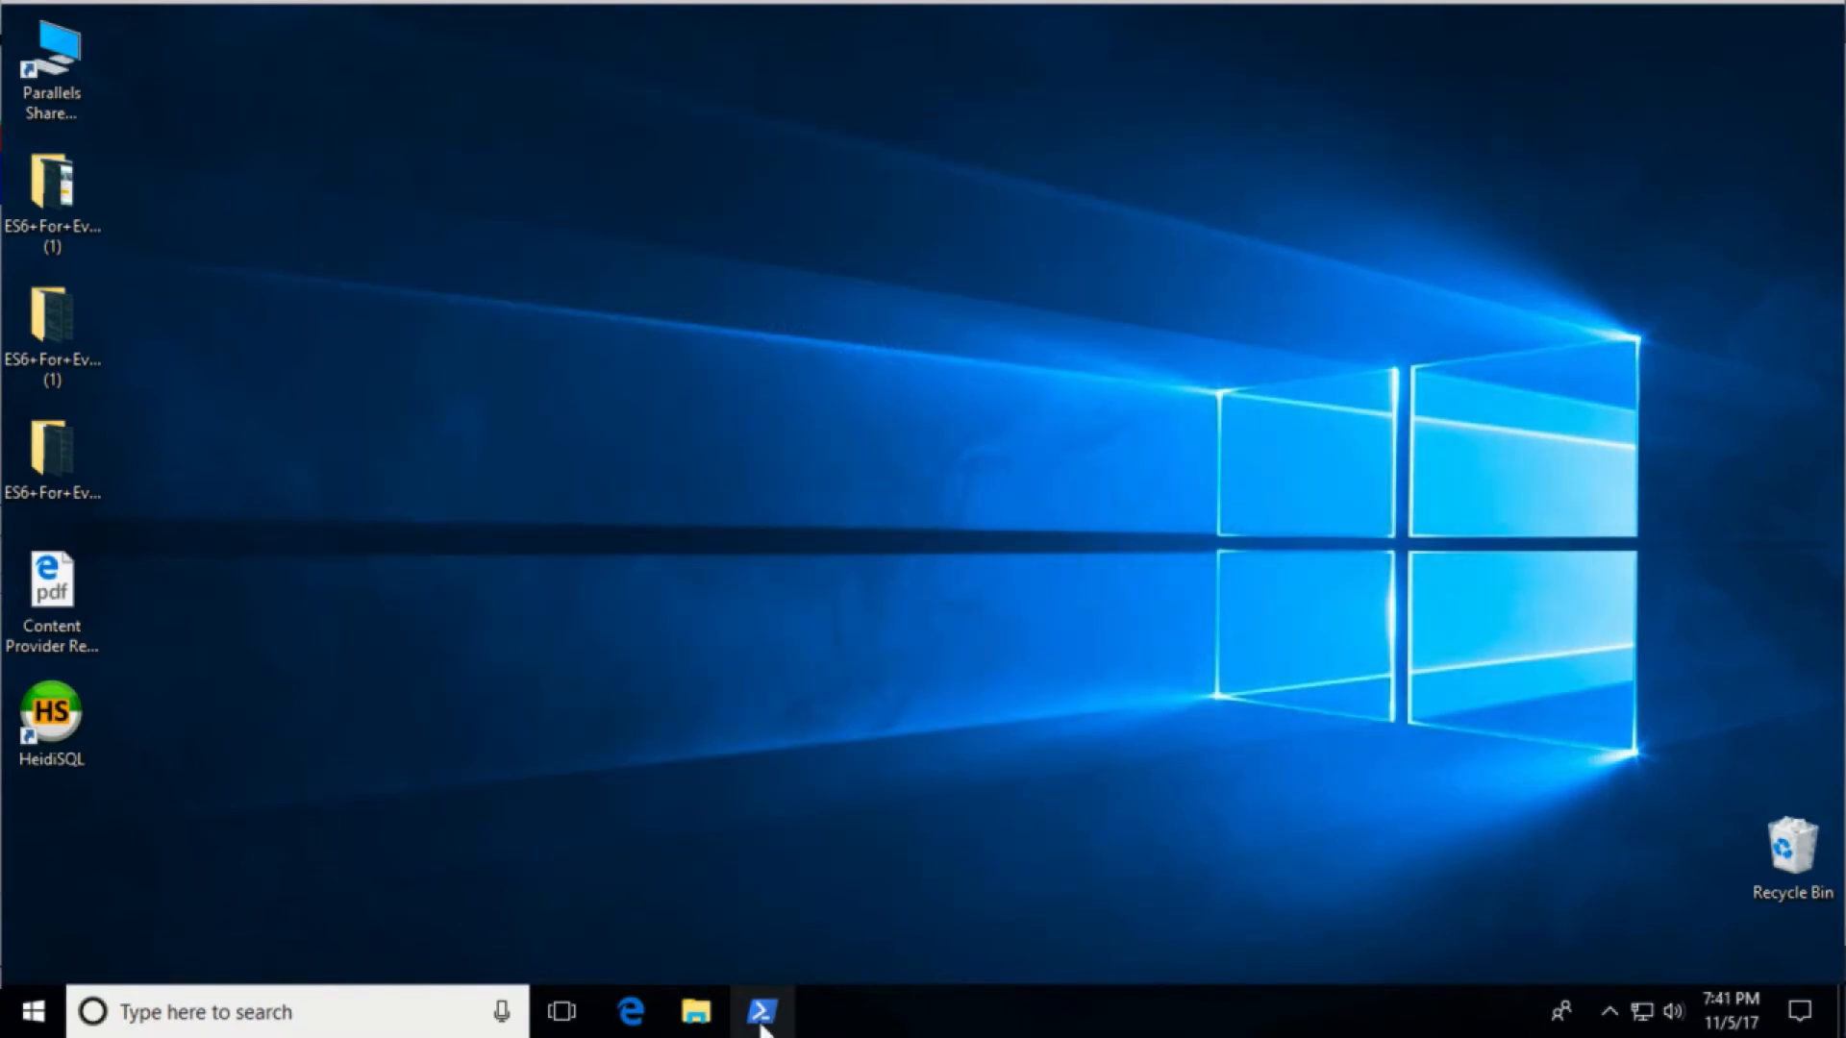
left_click(761, 1011)
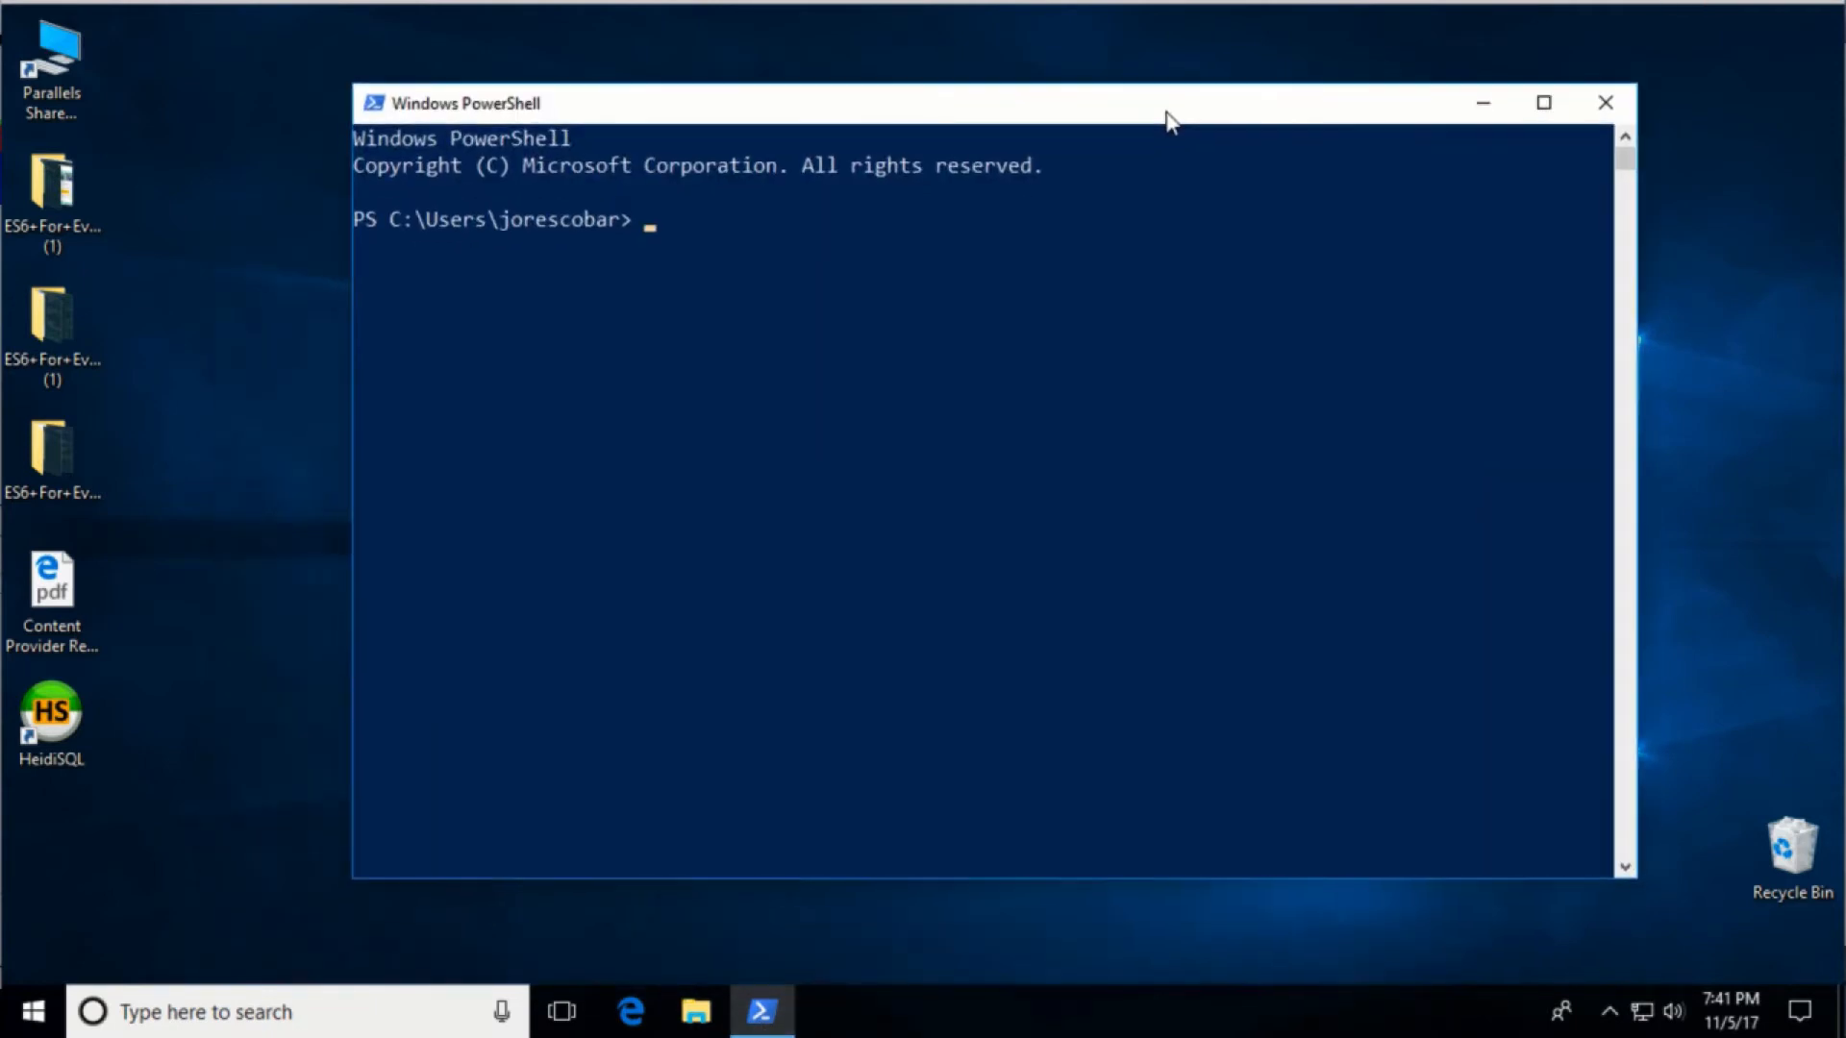
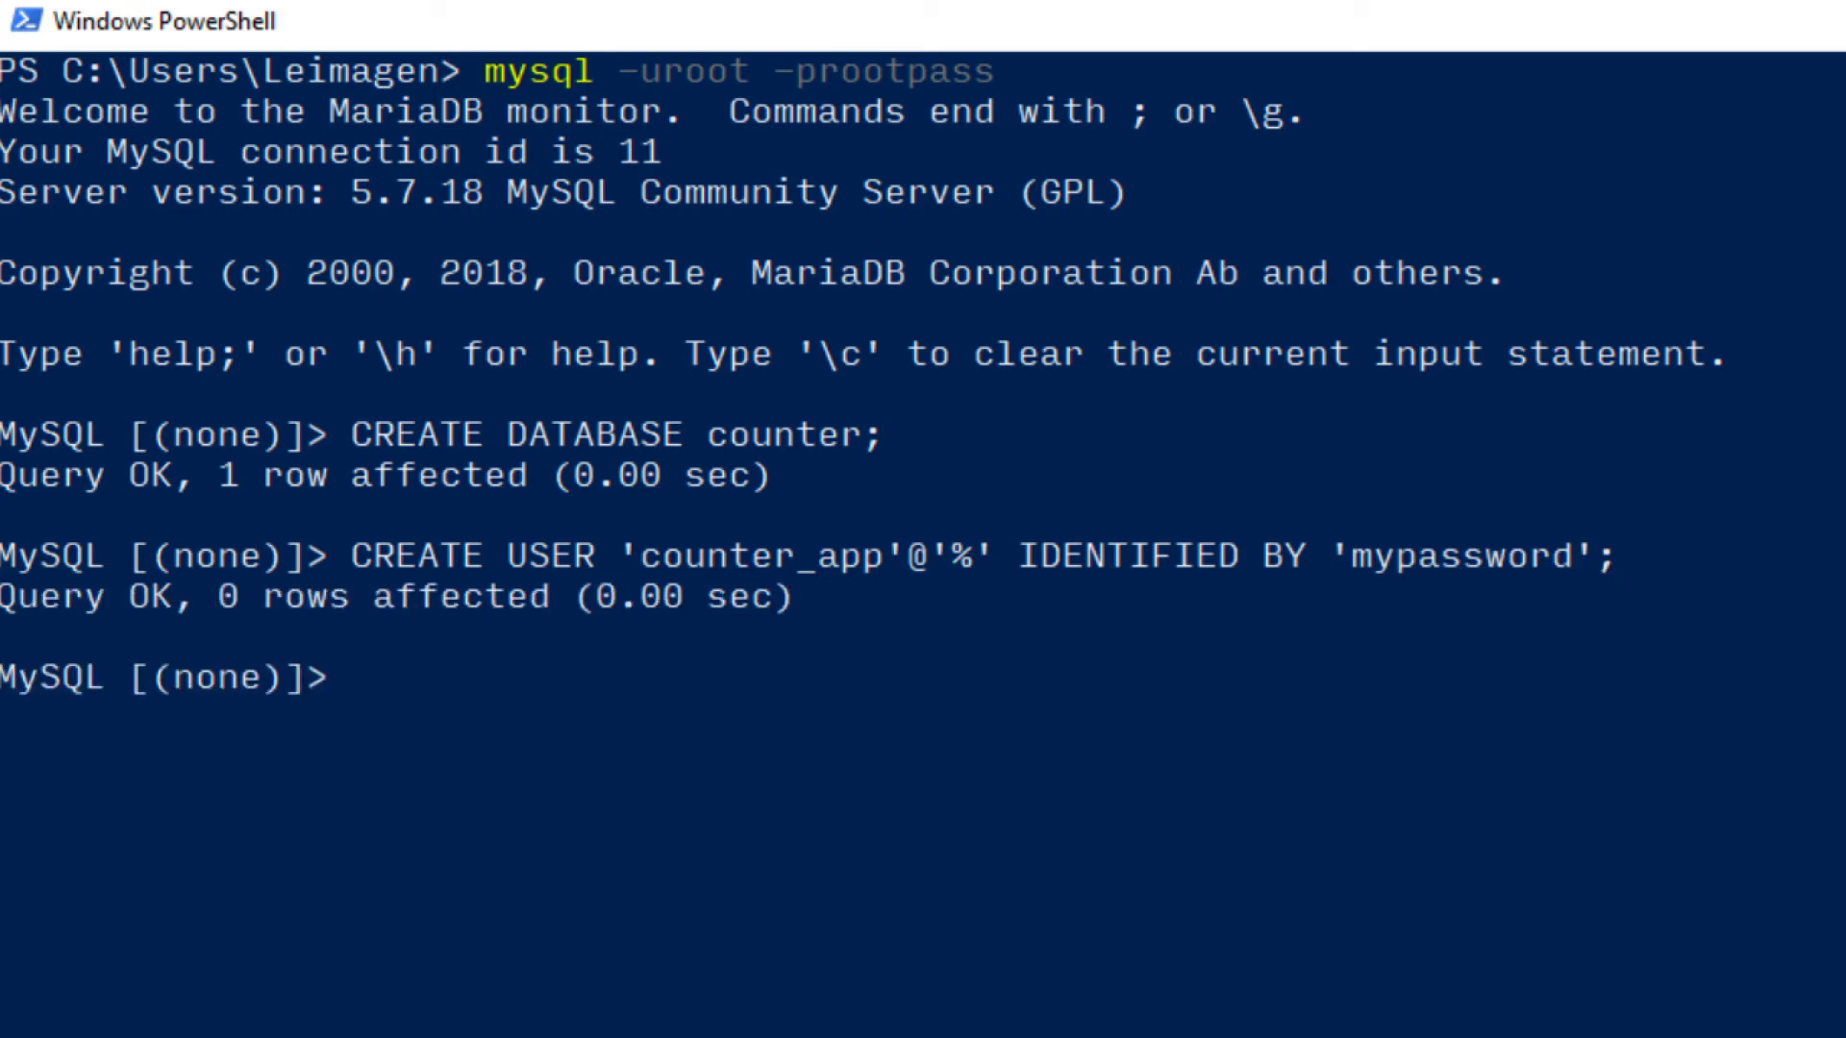
- Grant all privileges on counter.* to 'counter_app'@'%' and flush privileges
type("GRANT ALL")
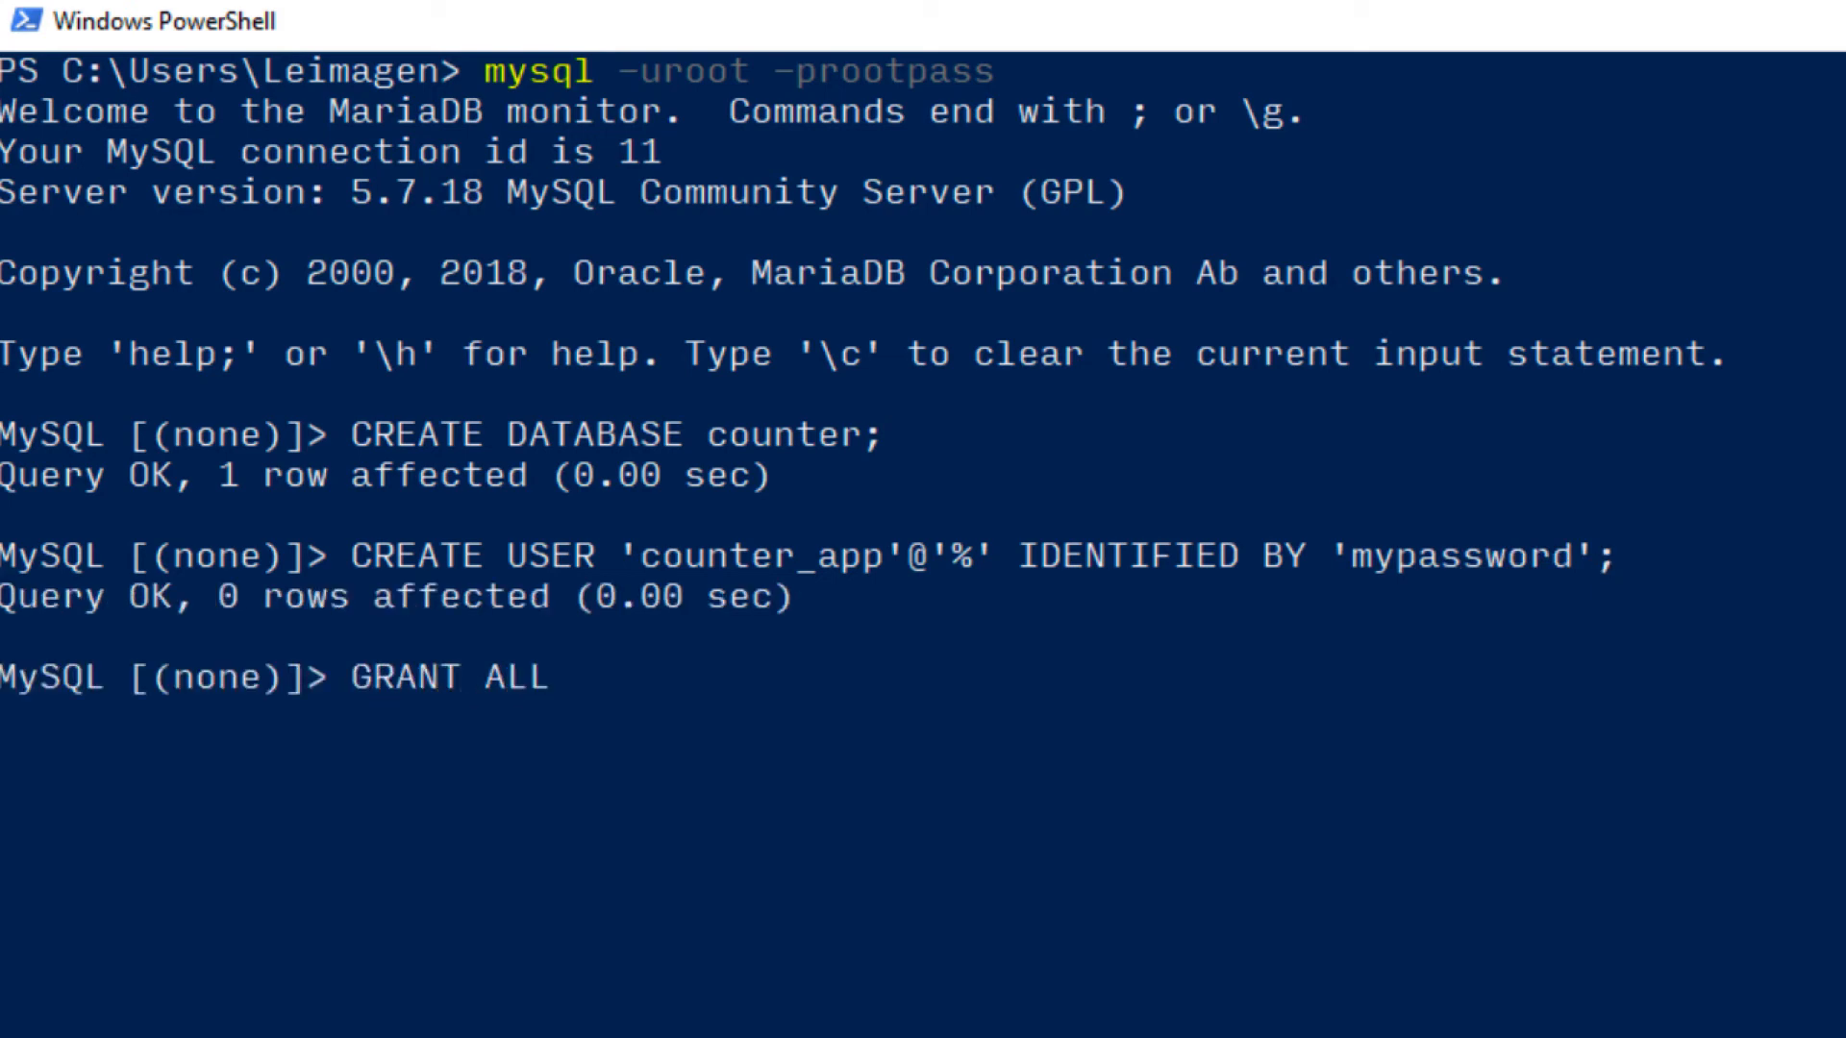
type("PRIVILEGES ON counter")
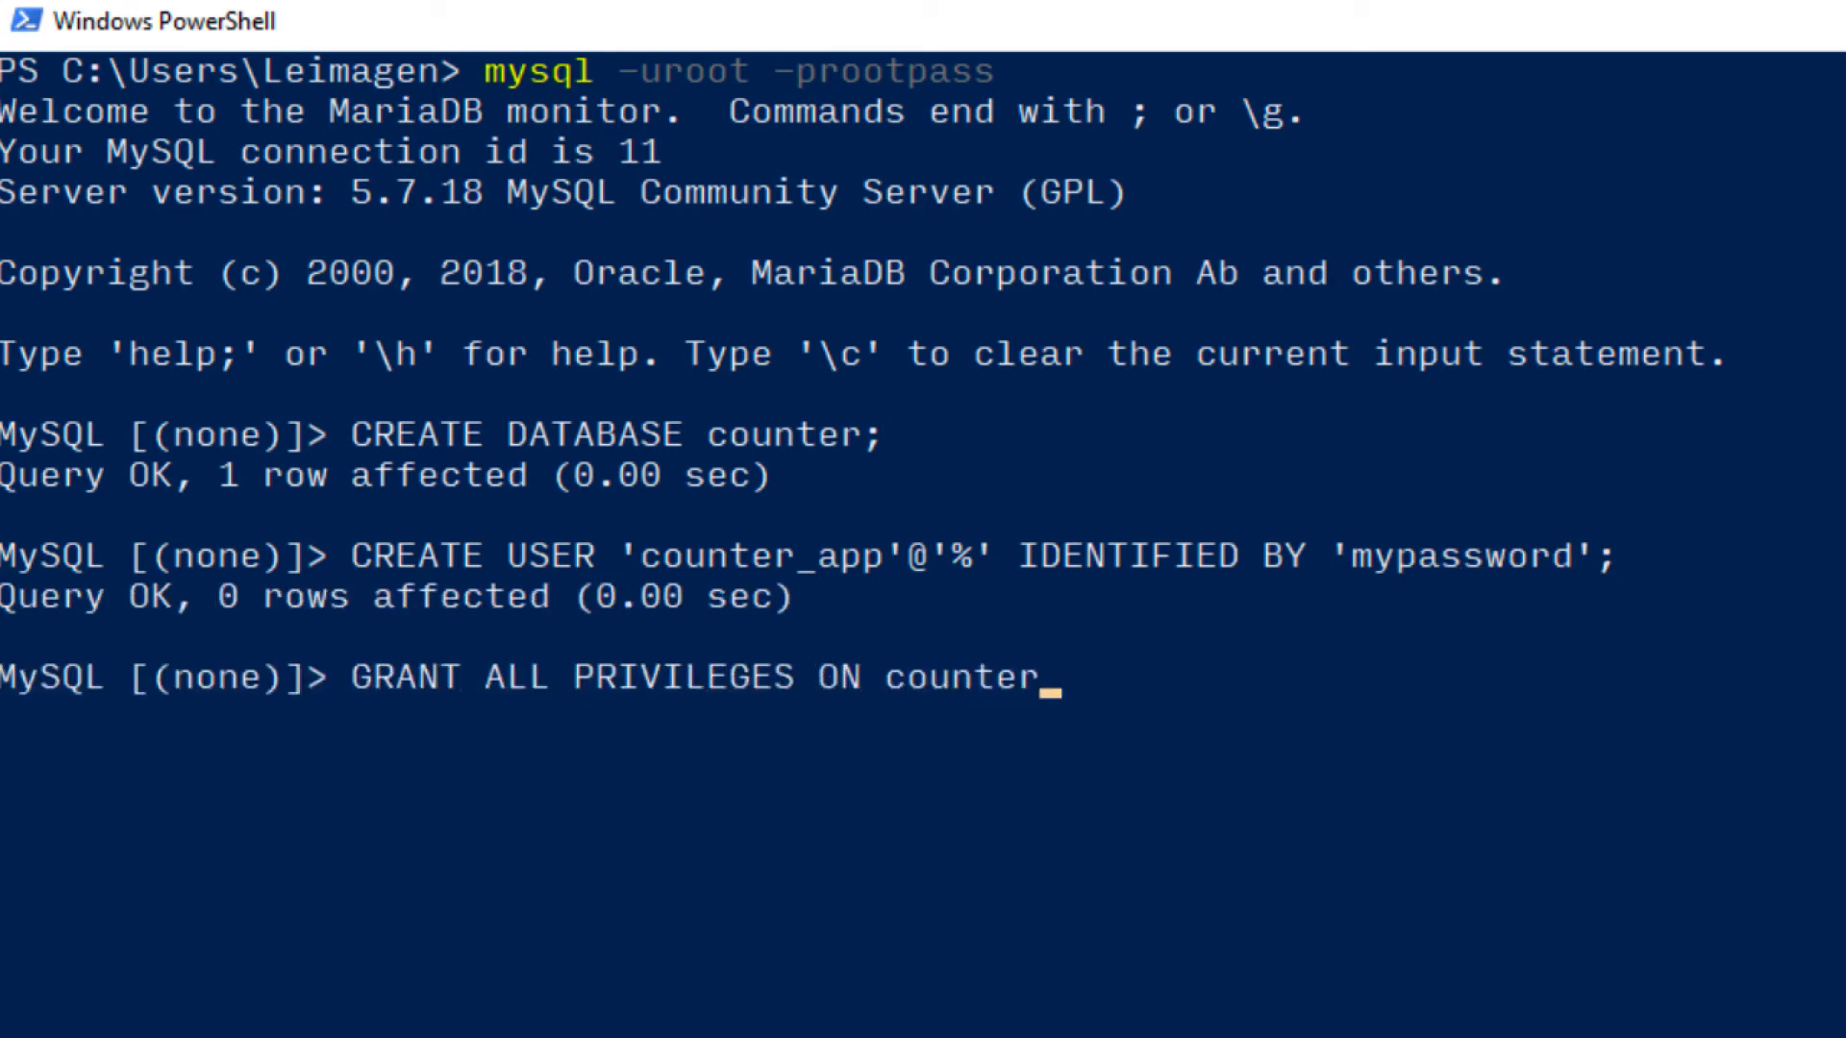
type(".* TO 'counter")
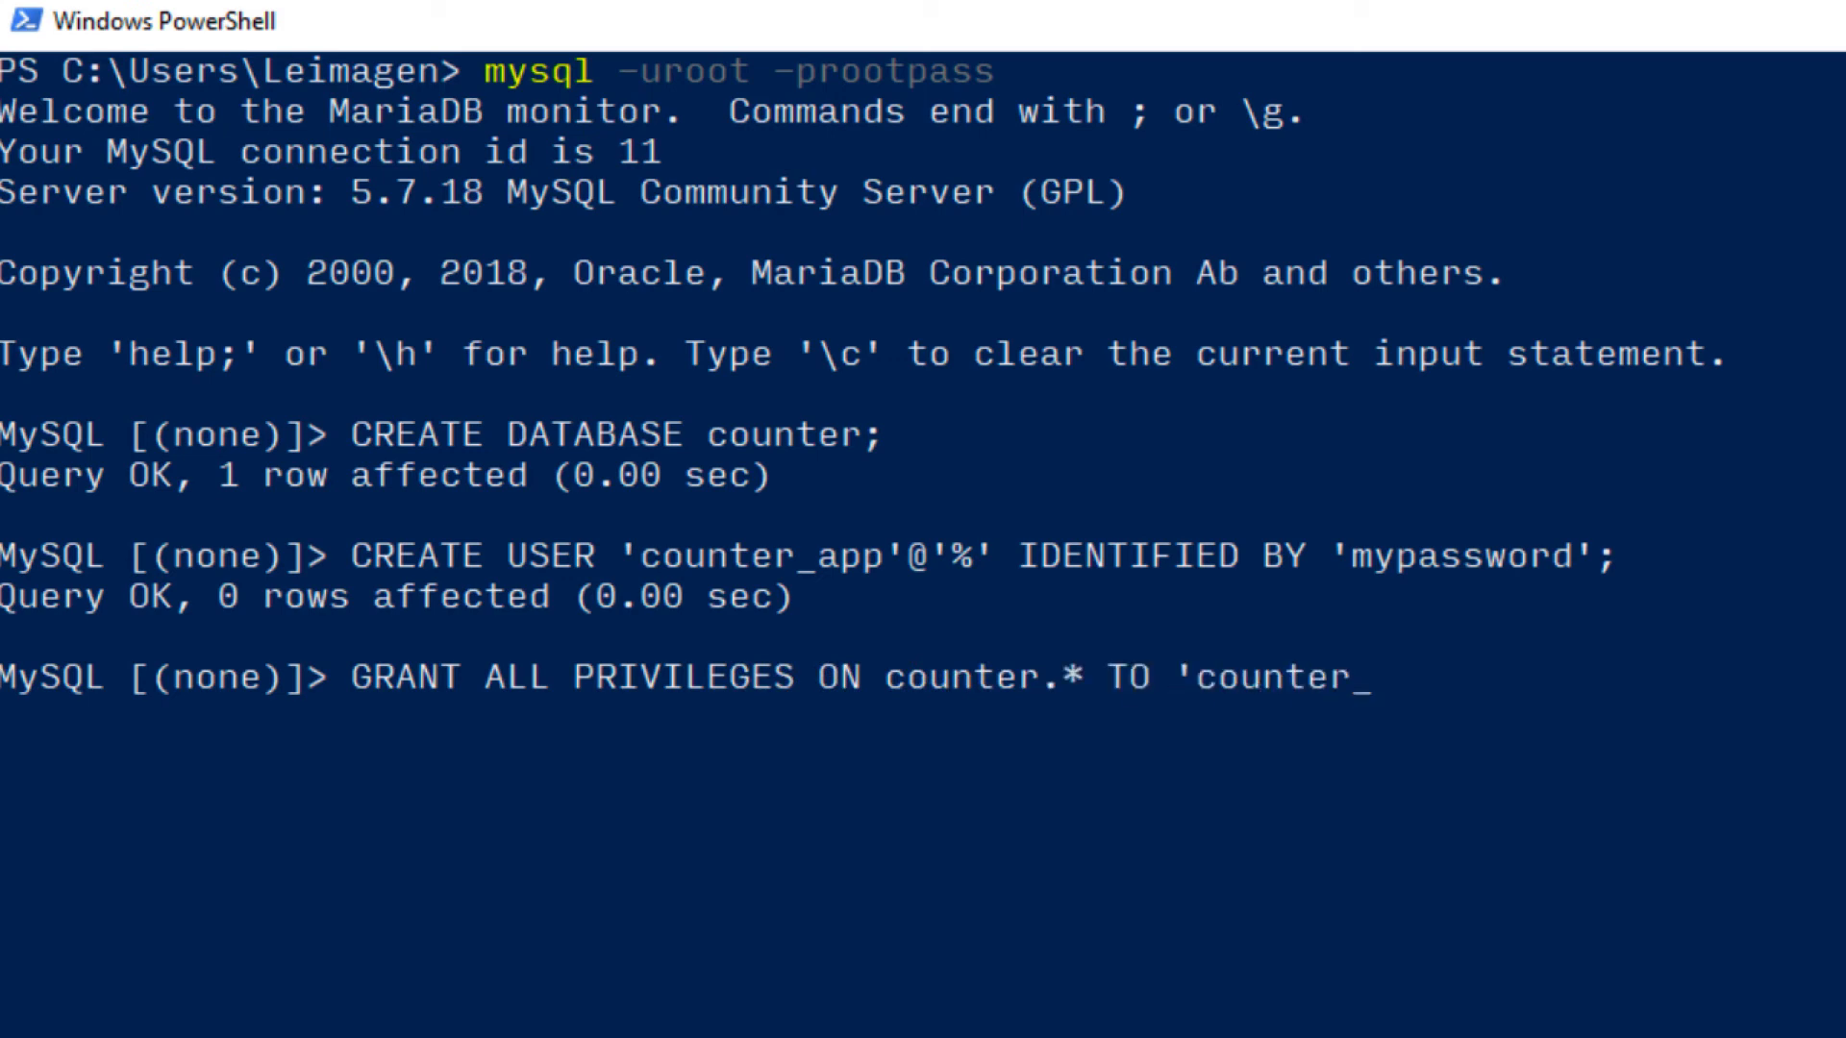
type("_app'@'%';")
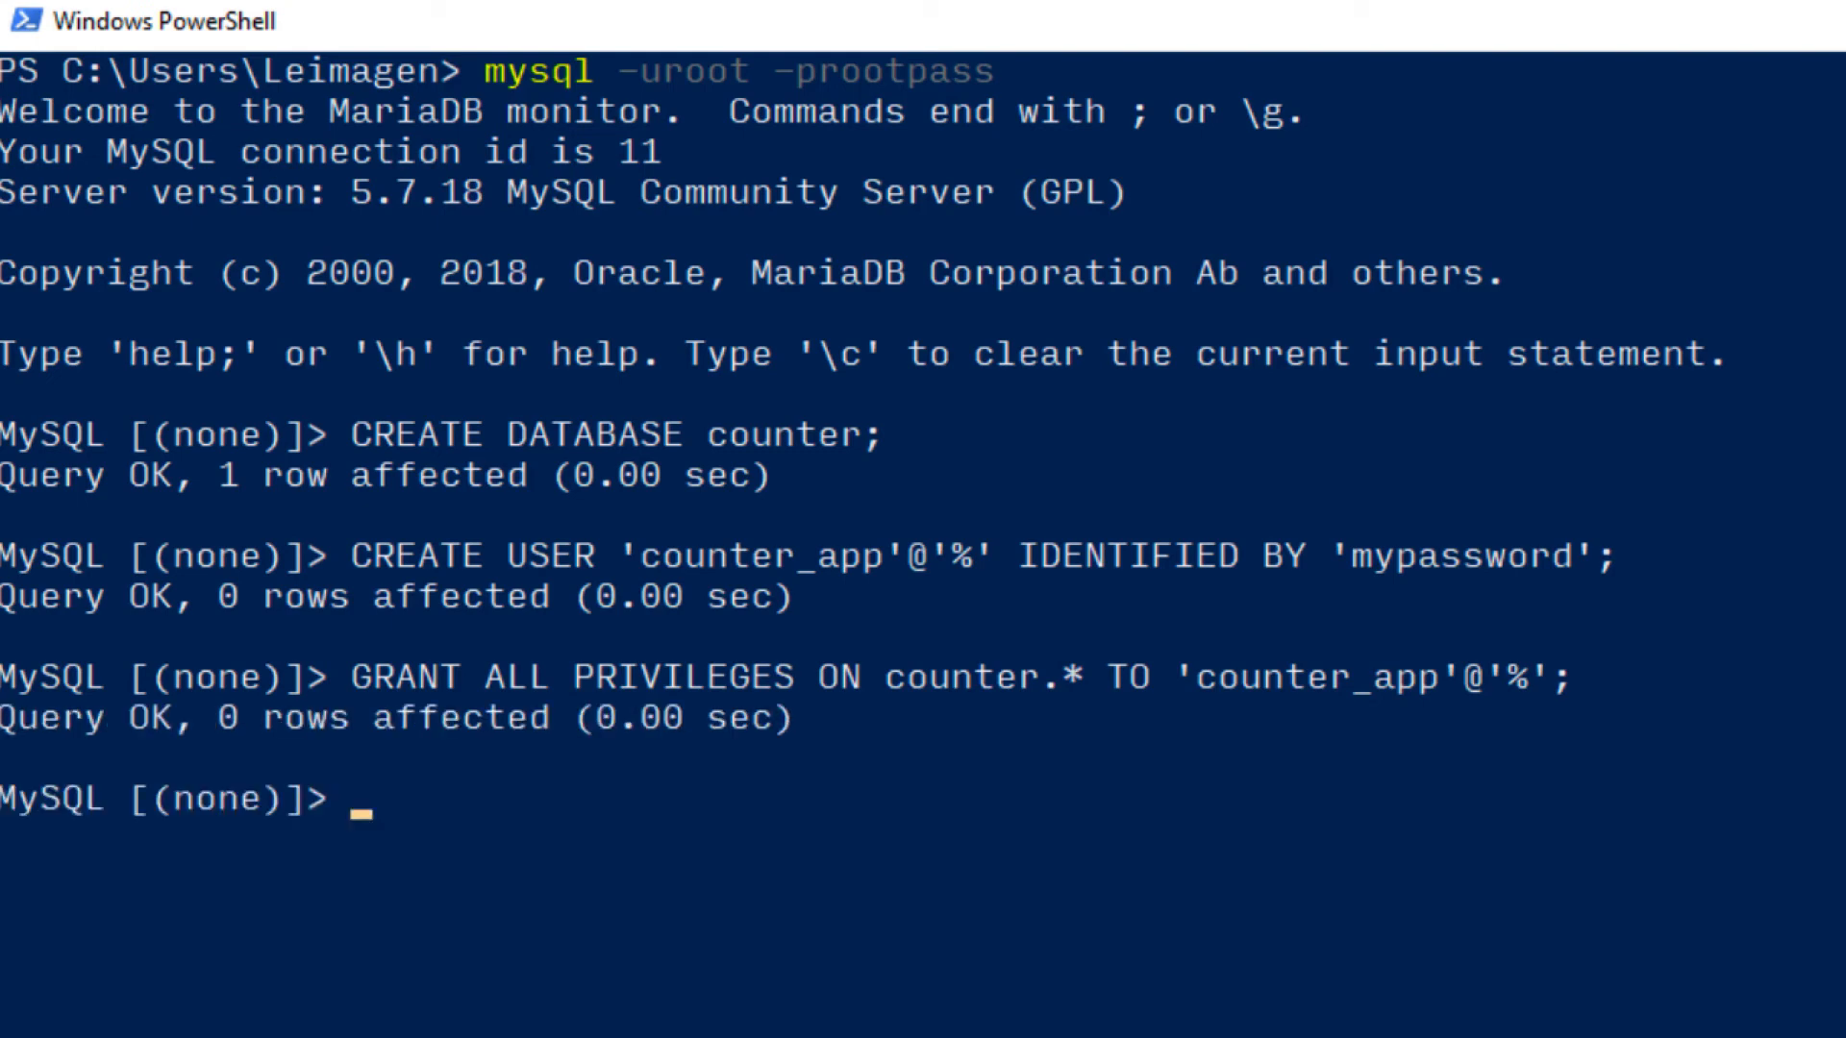
type("FLUSH PRIVI")
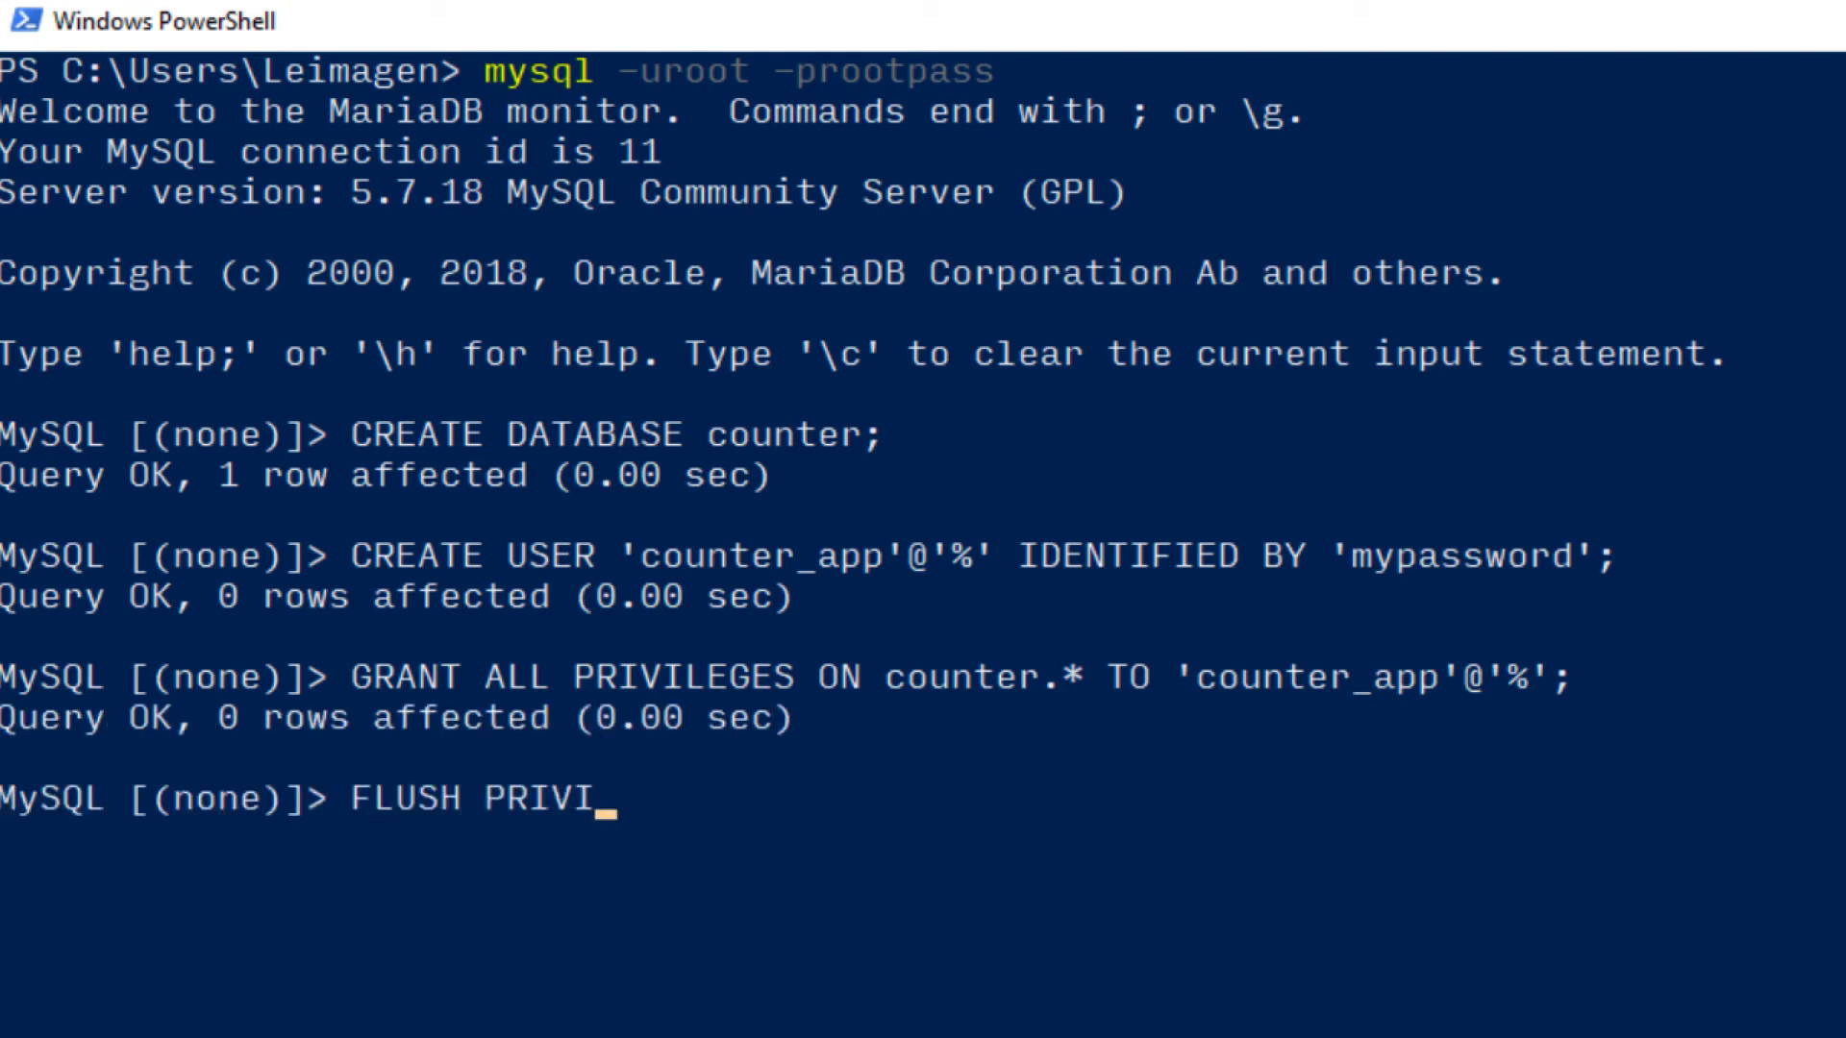
type("LEGES;")
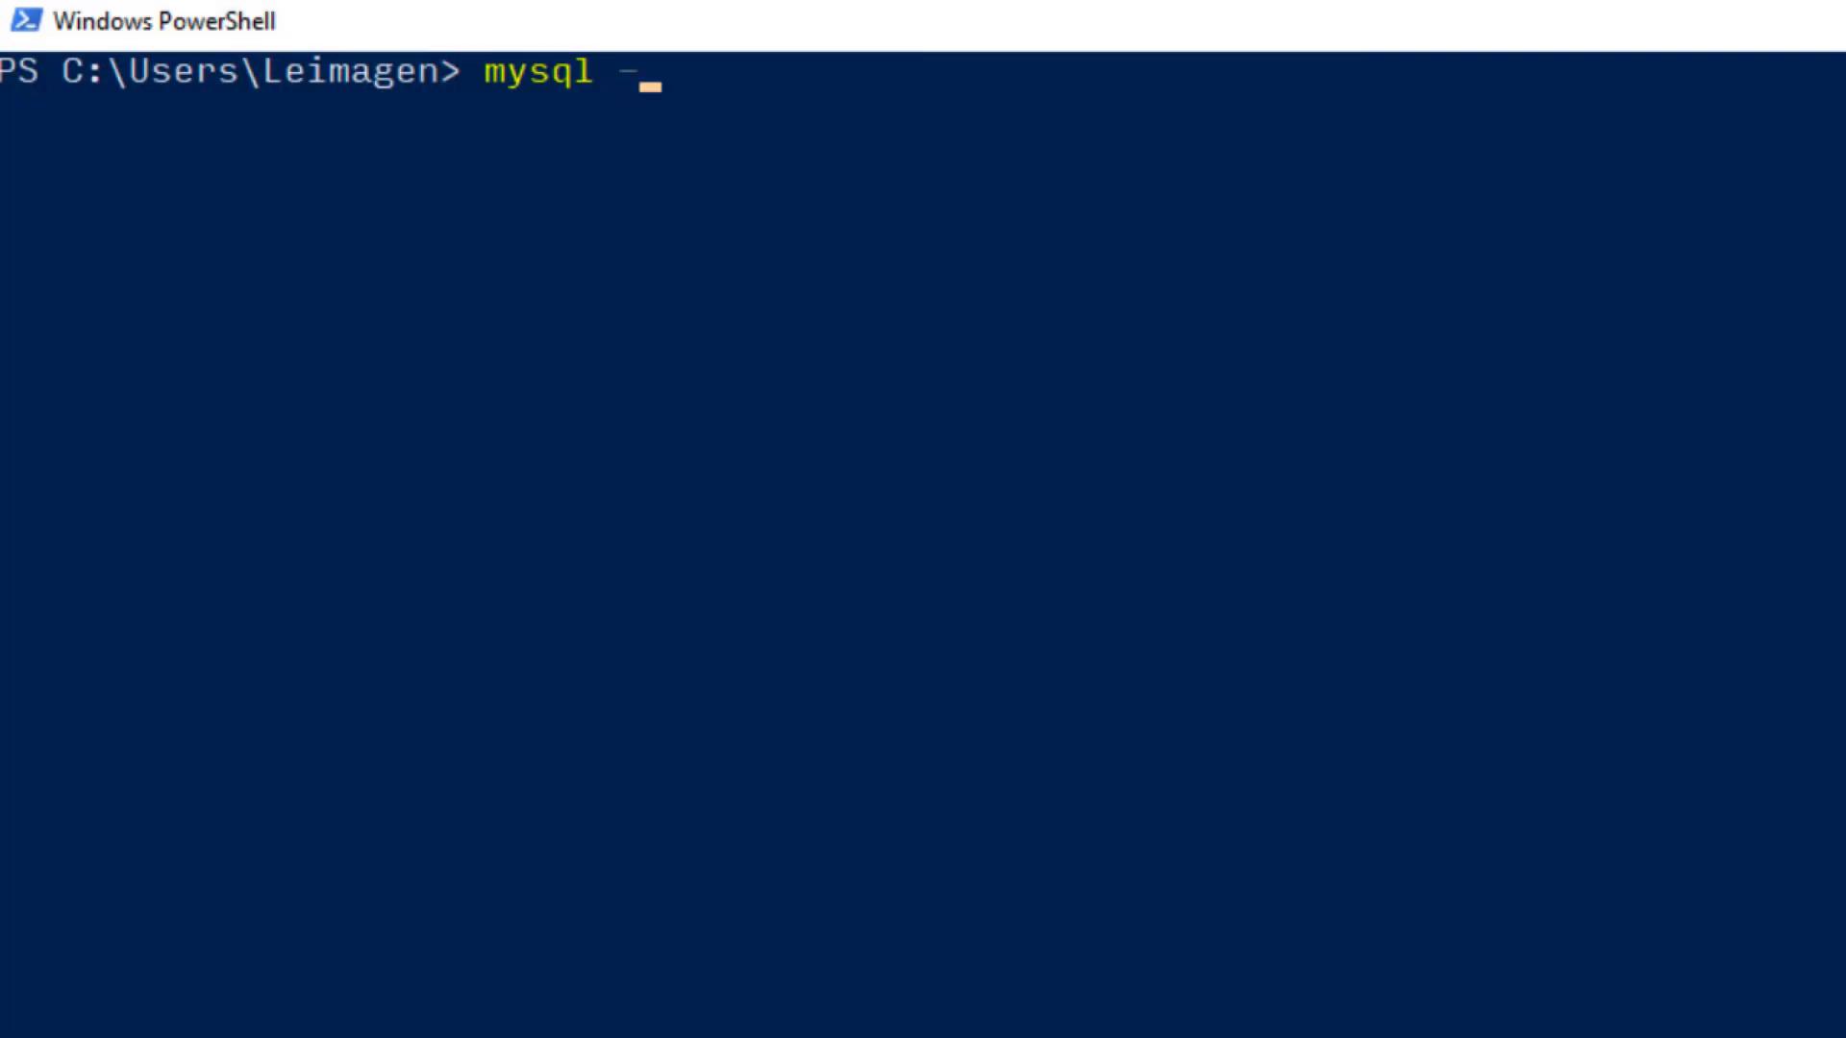
type("ucounter_app -p")
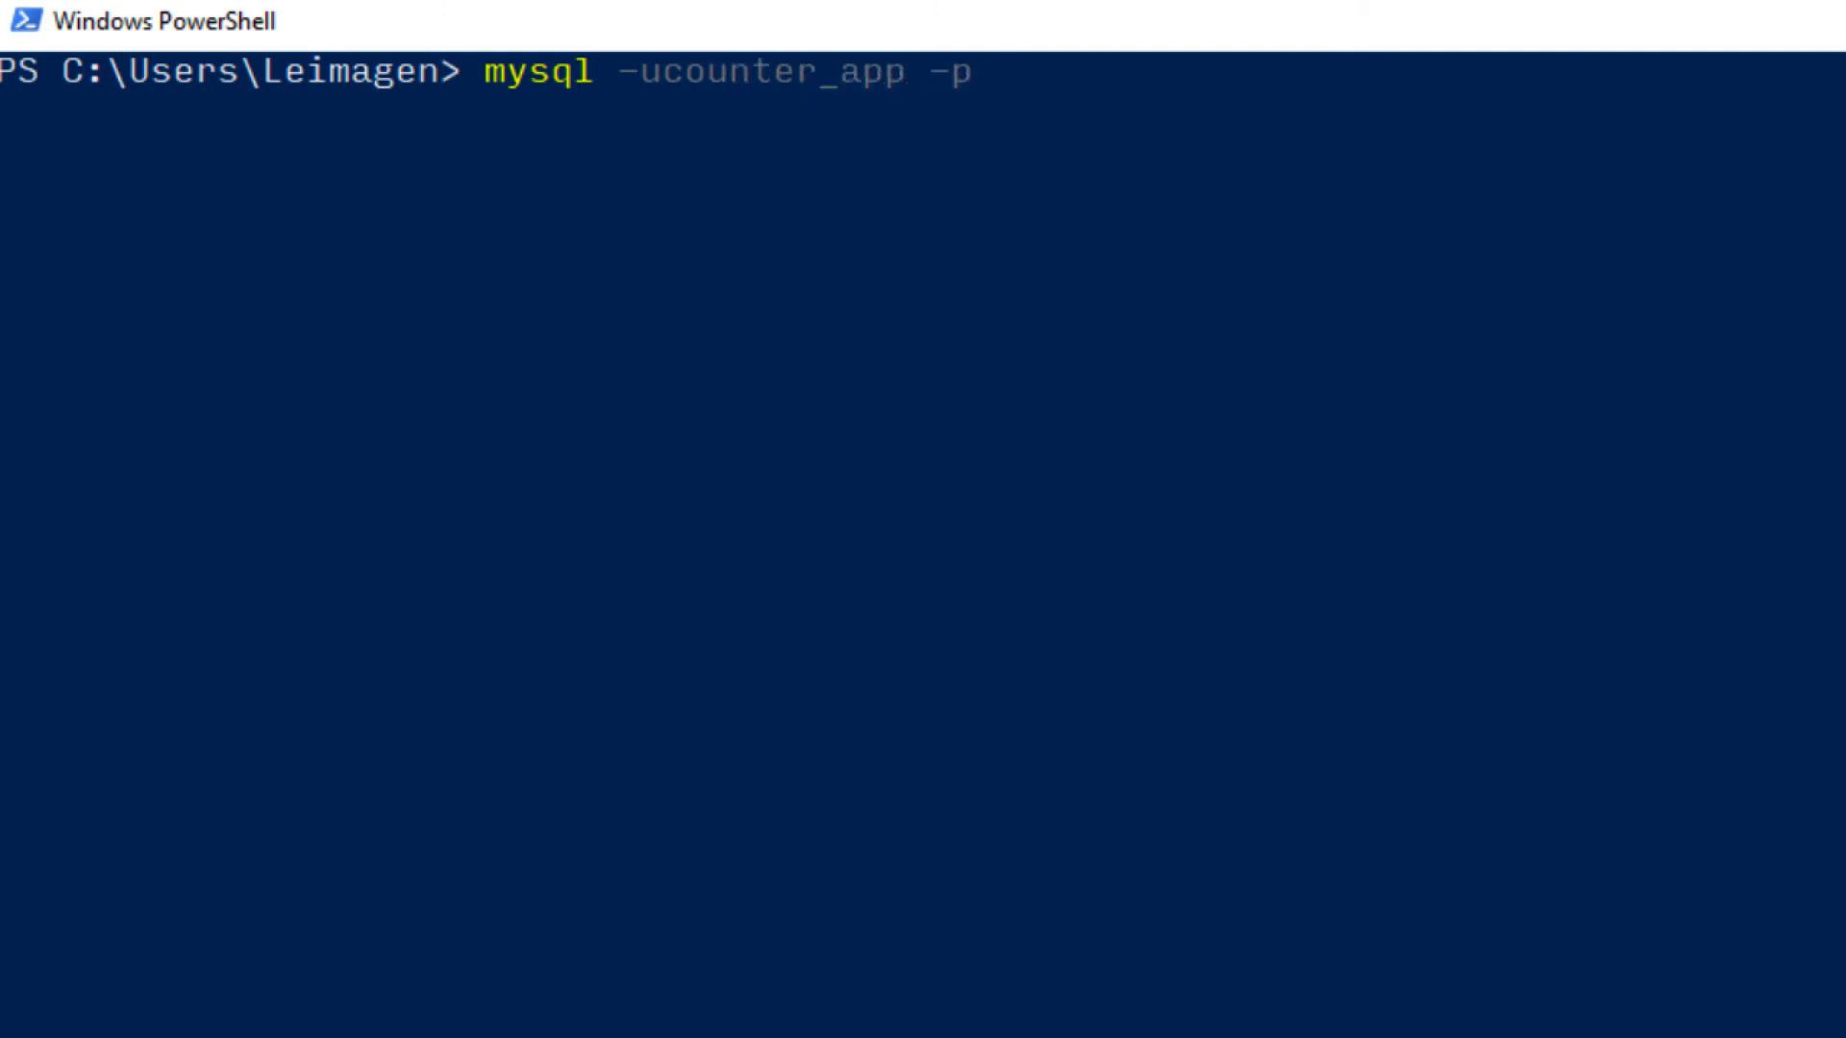
type("mypassword")
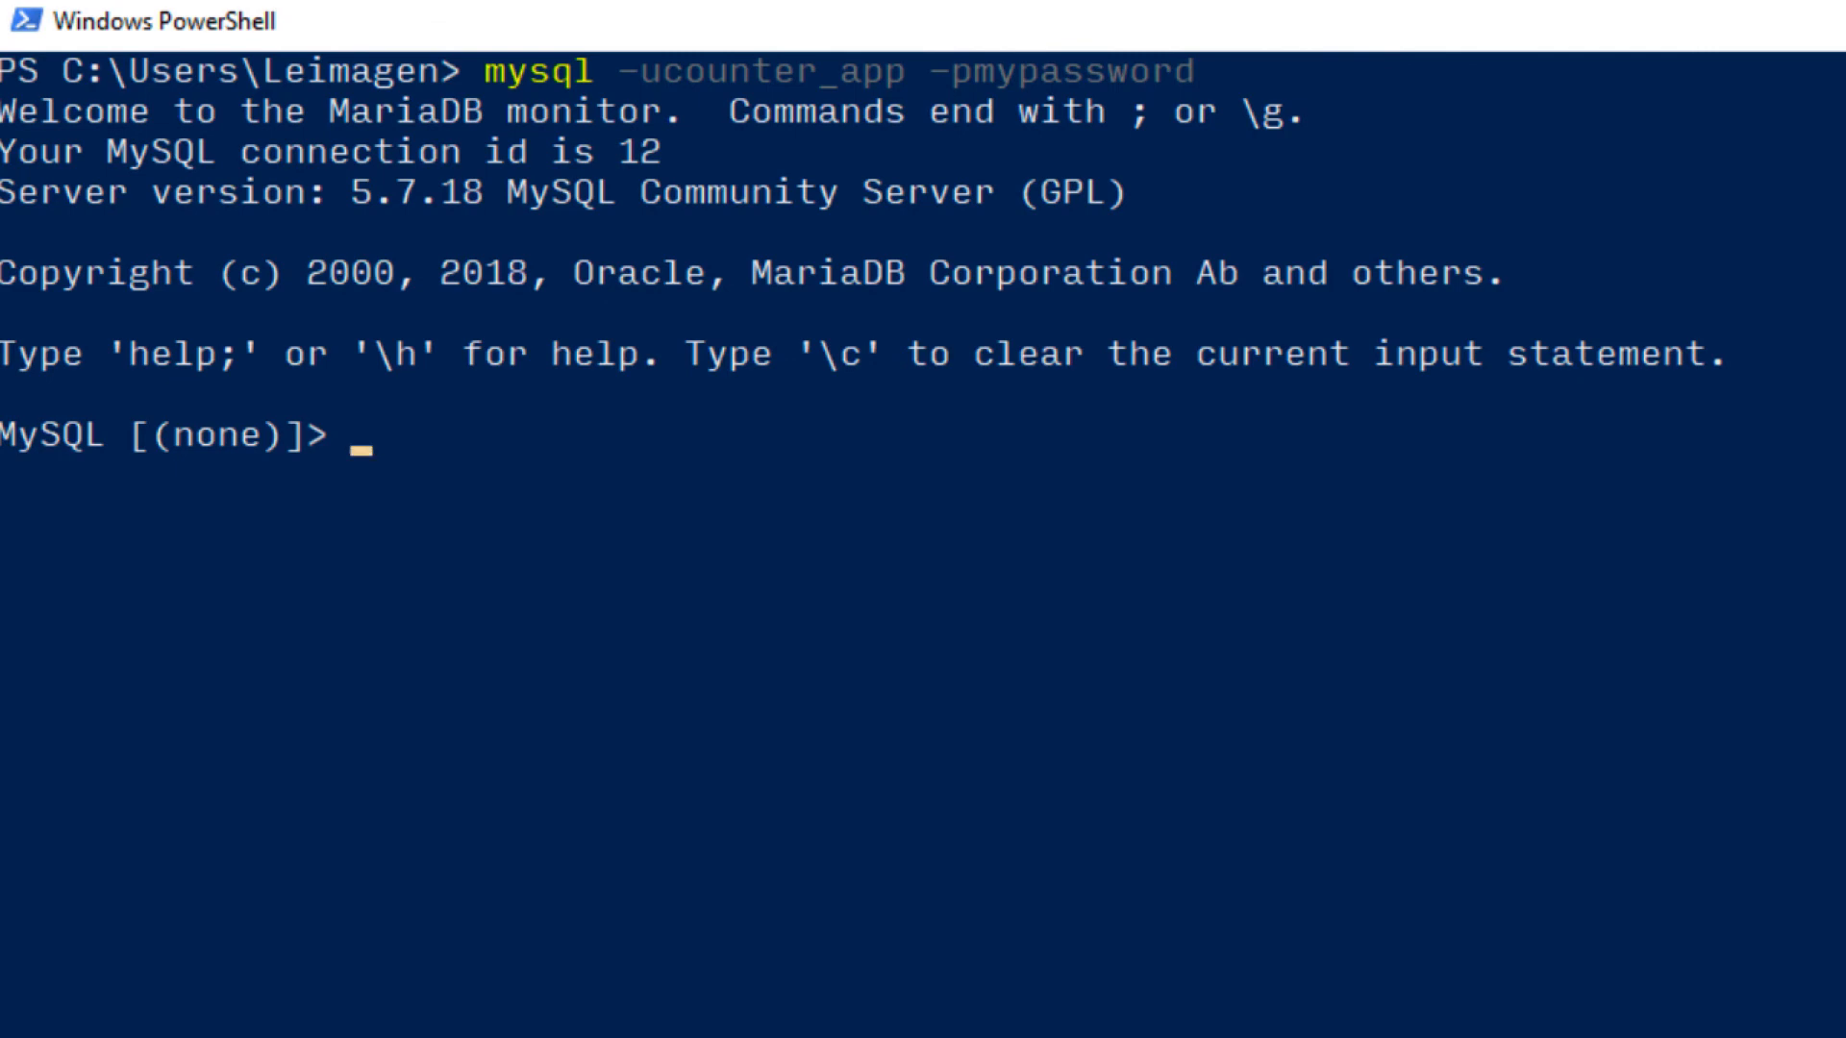
type("USE cou")
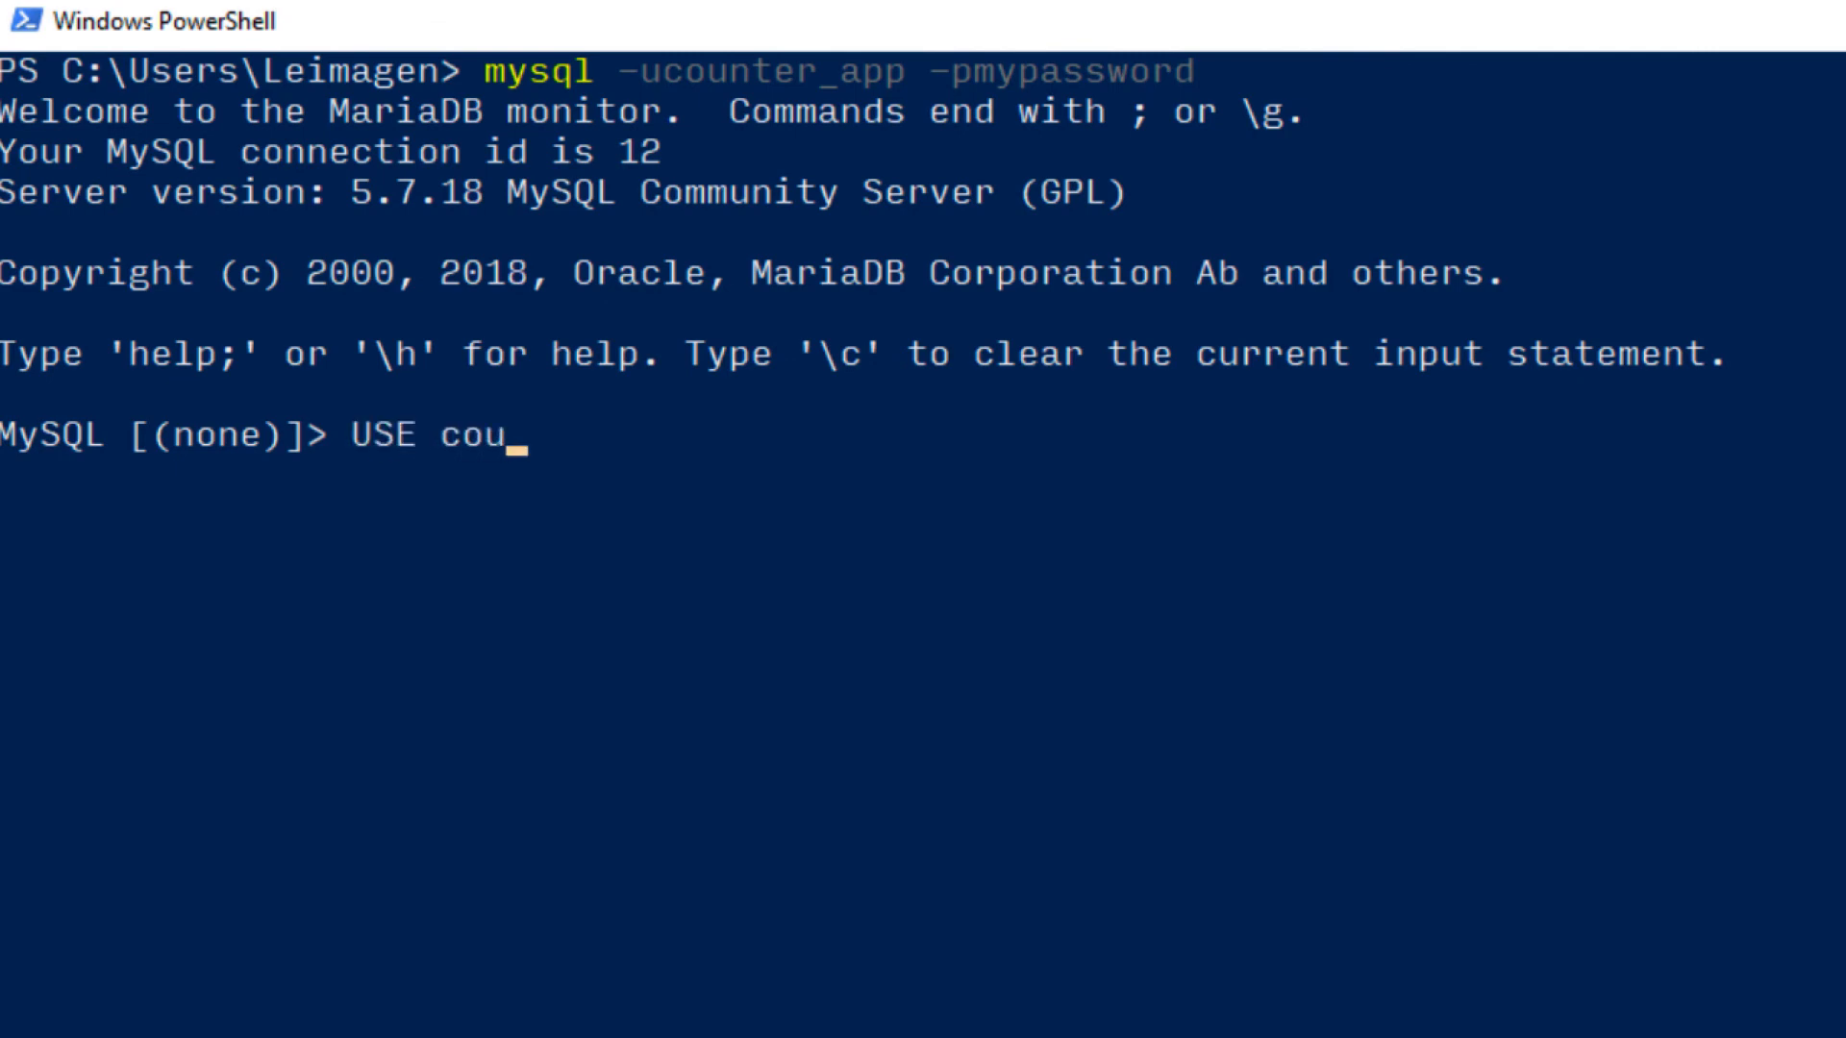
type("nter;")
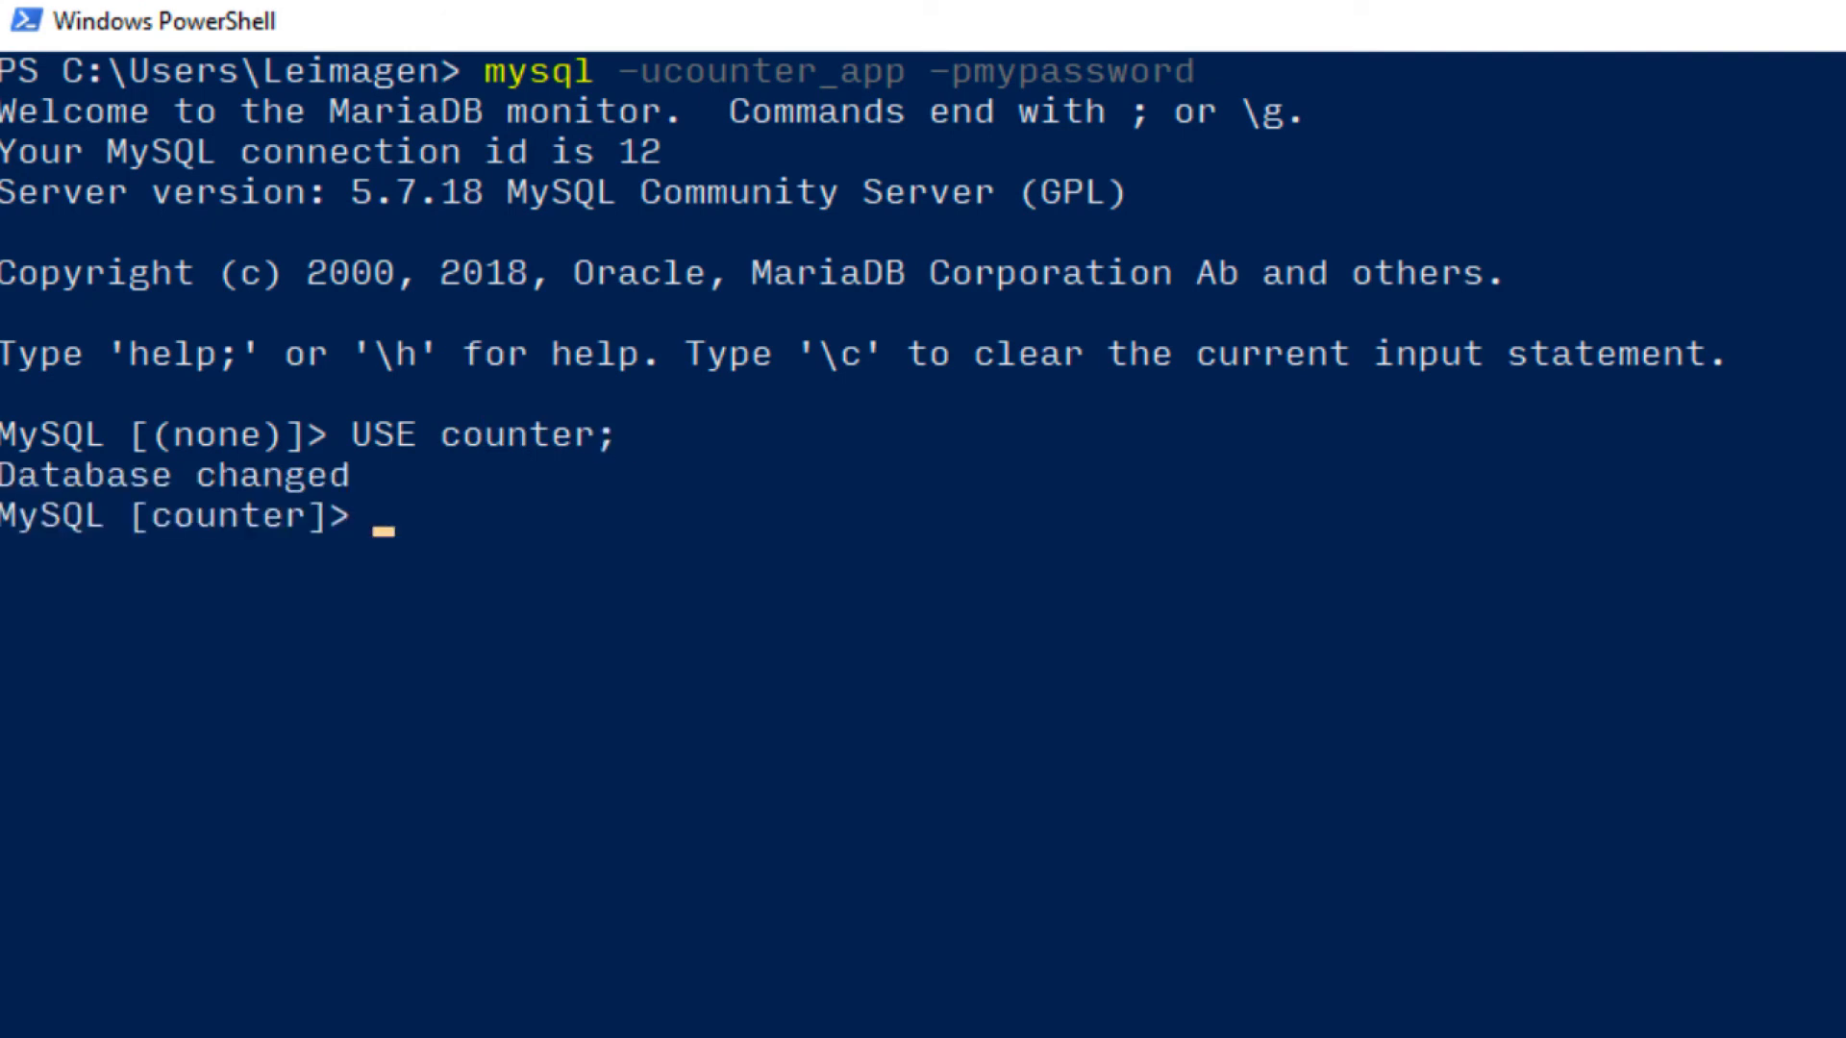
type("exit;")
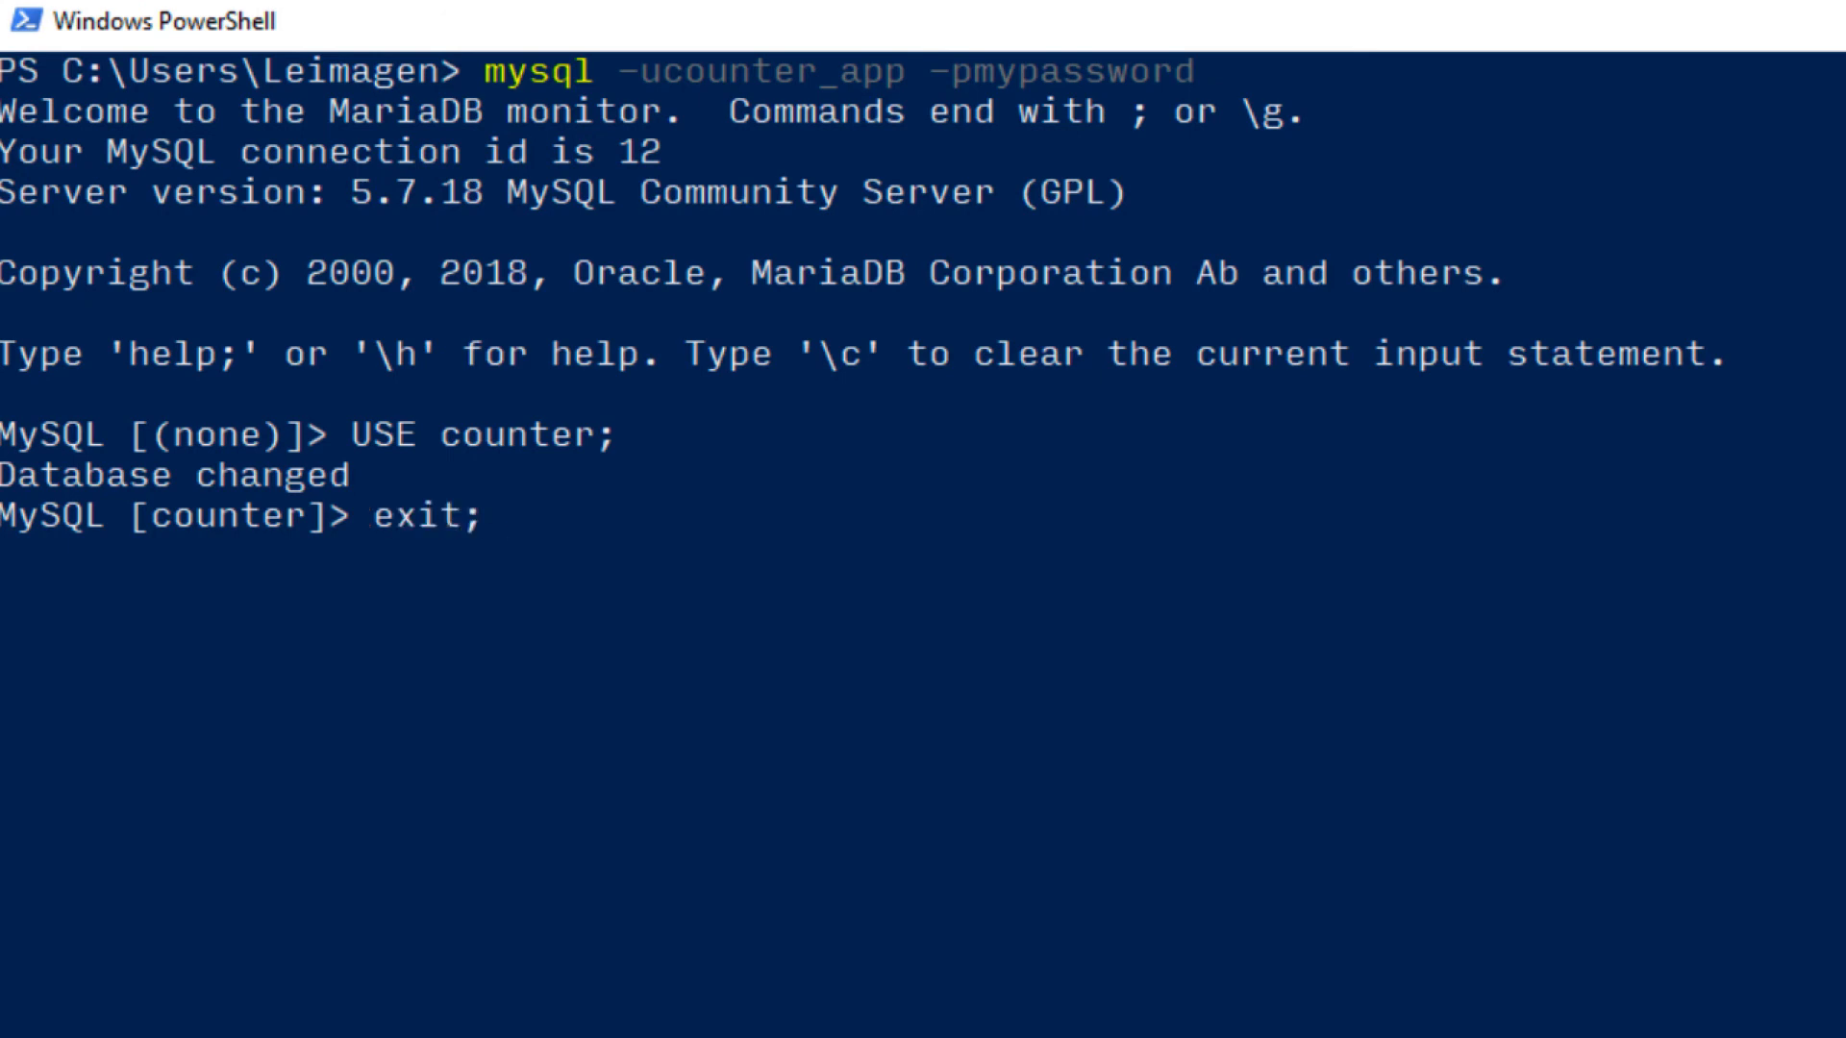